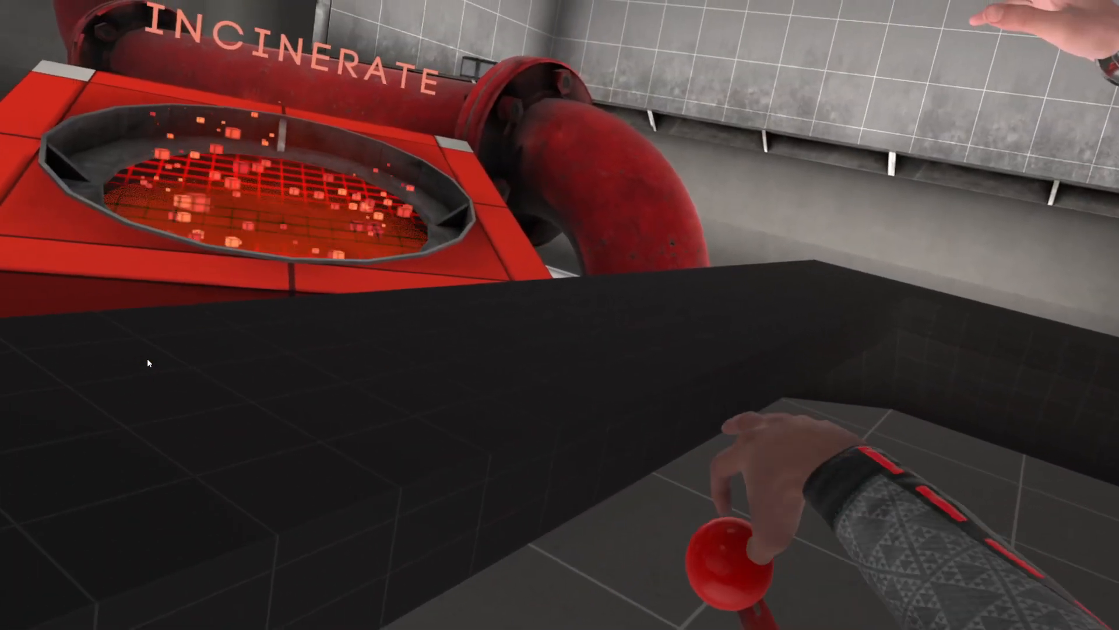
pyautogui.moveTo(559, 314)
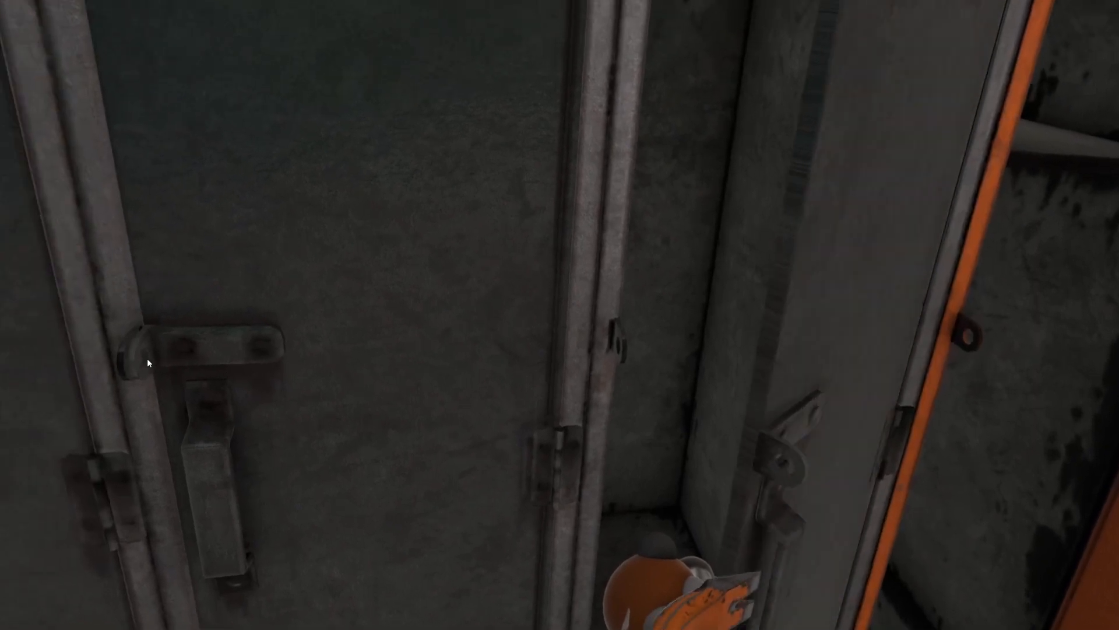
pyautogui.moveTo(148, 362)
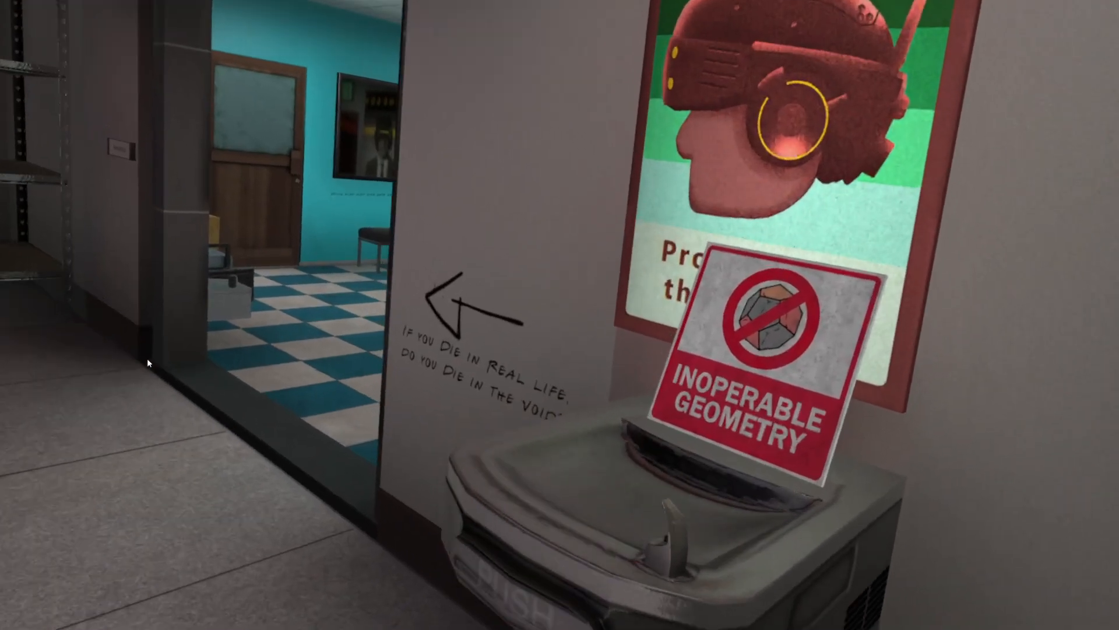
pyautogui.moveTo(559, 314)
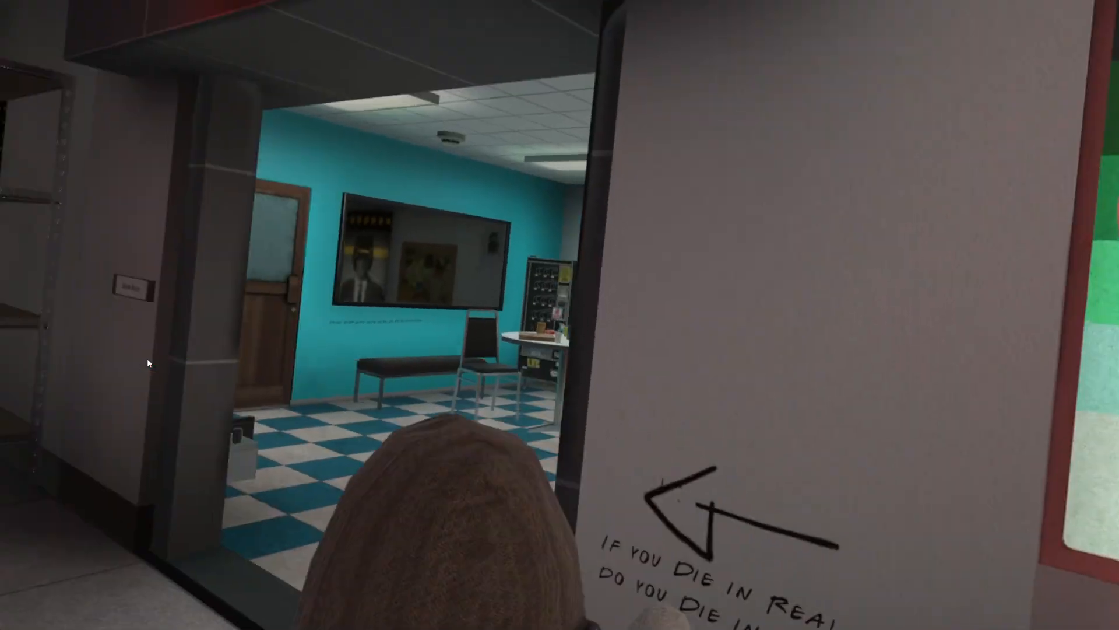
pyautogui.moveTo(148, 362)
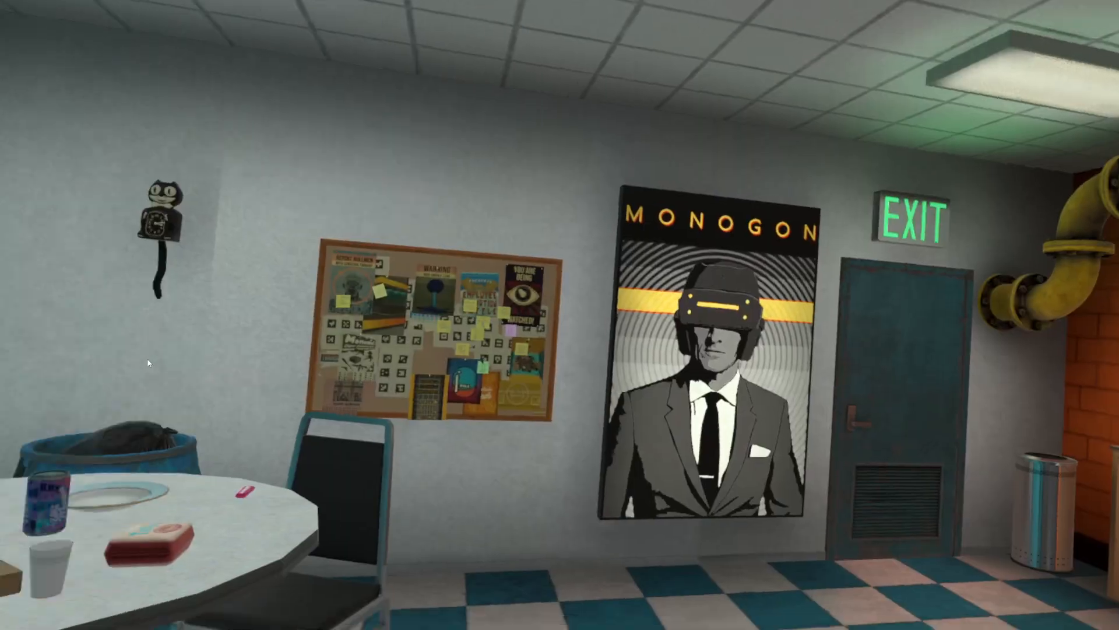
pyautogui.moveTo(559, 315)
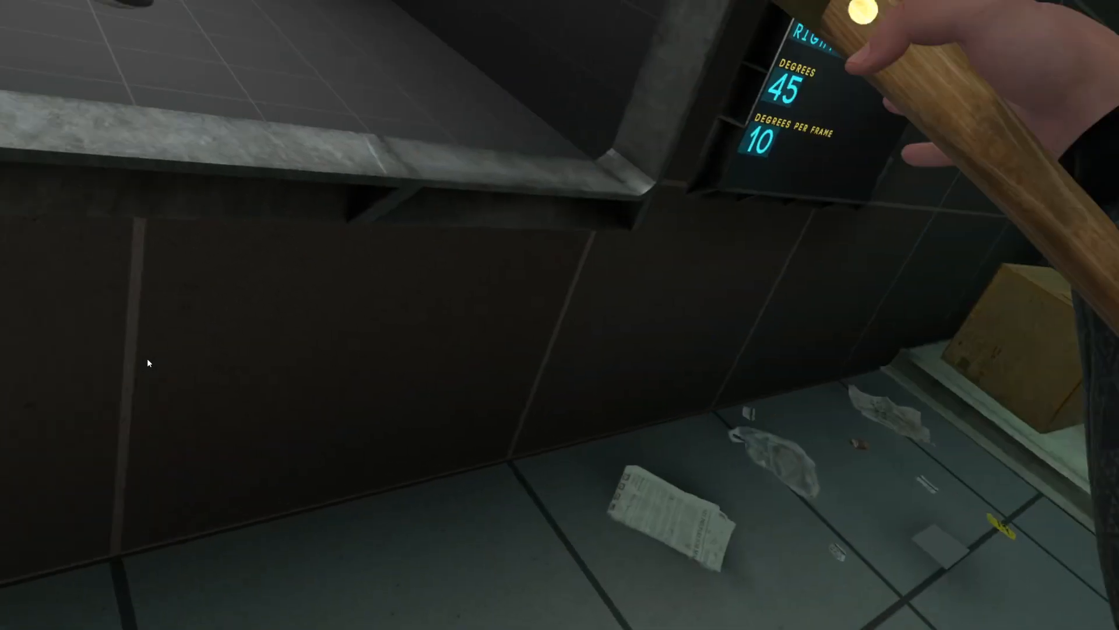
pyautogui.moveTo(559, 315)
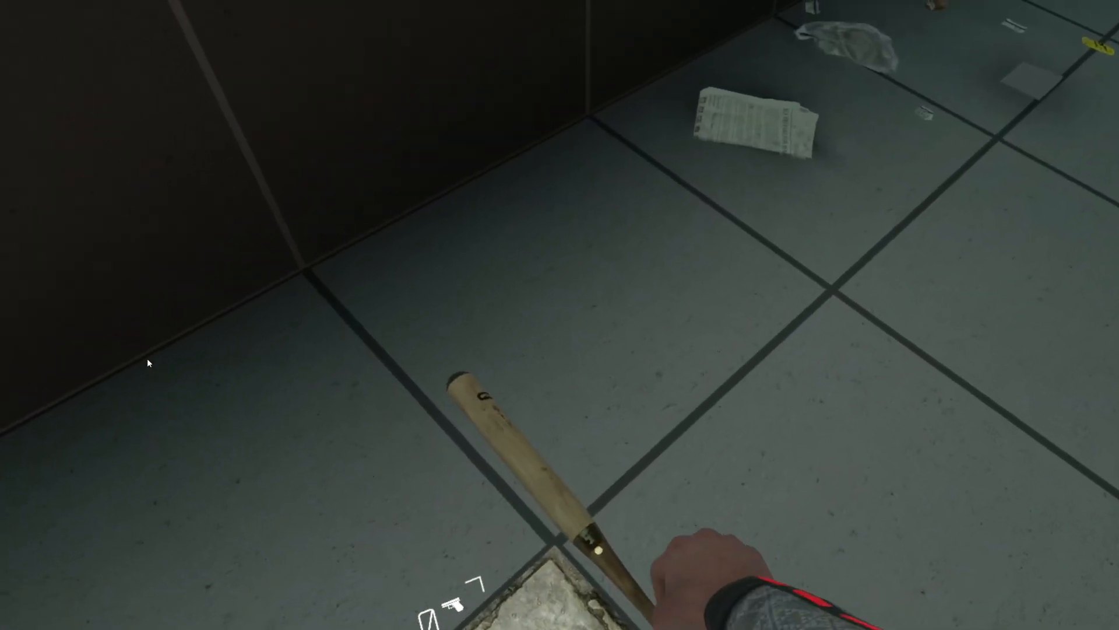
pyautogui.moveTo(559, 315)
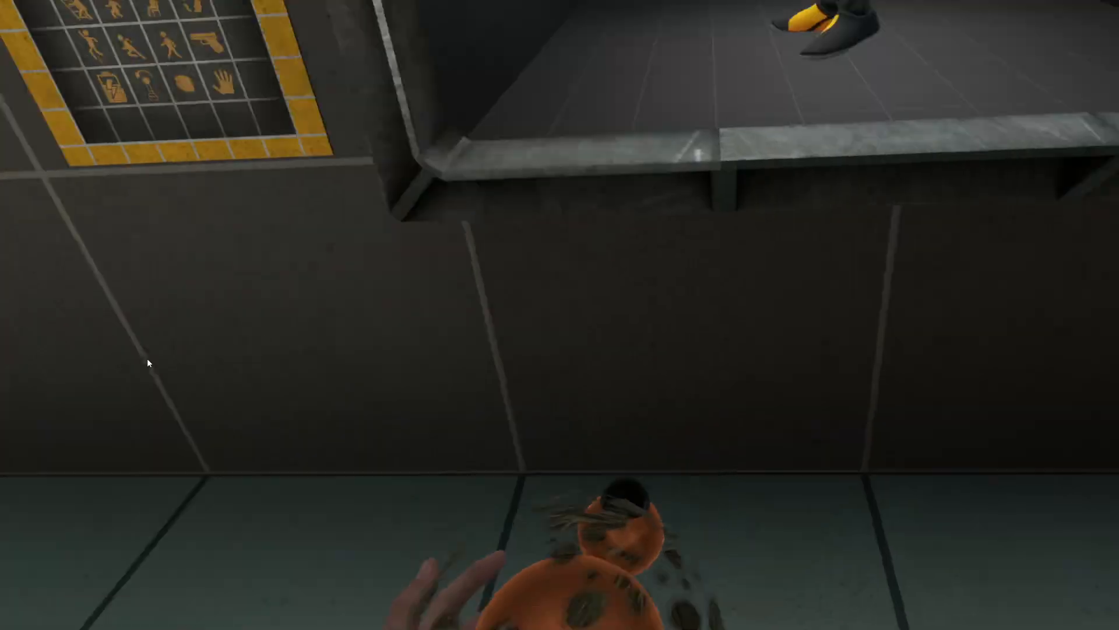
pyautogui.moveTo(560, 315)
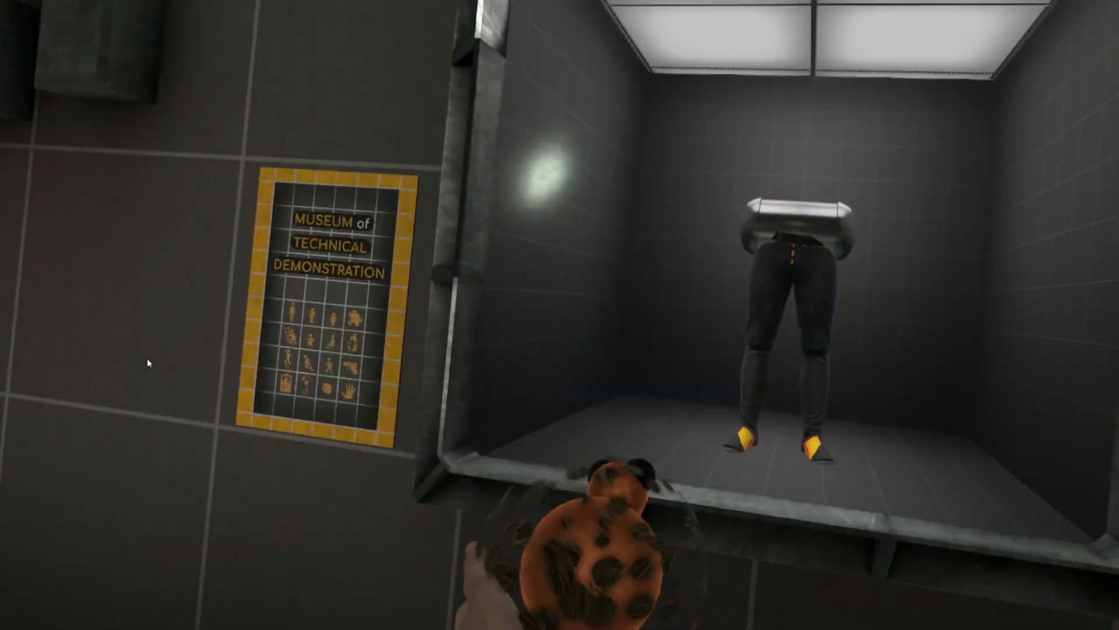
pyautogui.moveTo(559, 314)
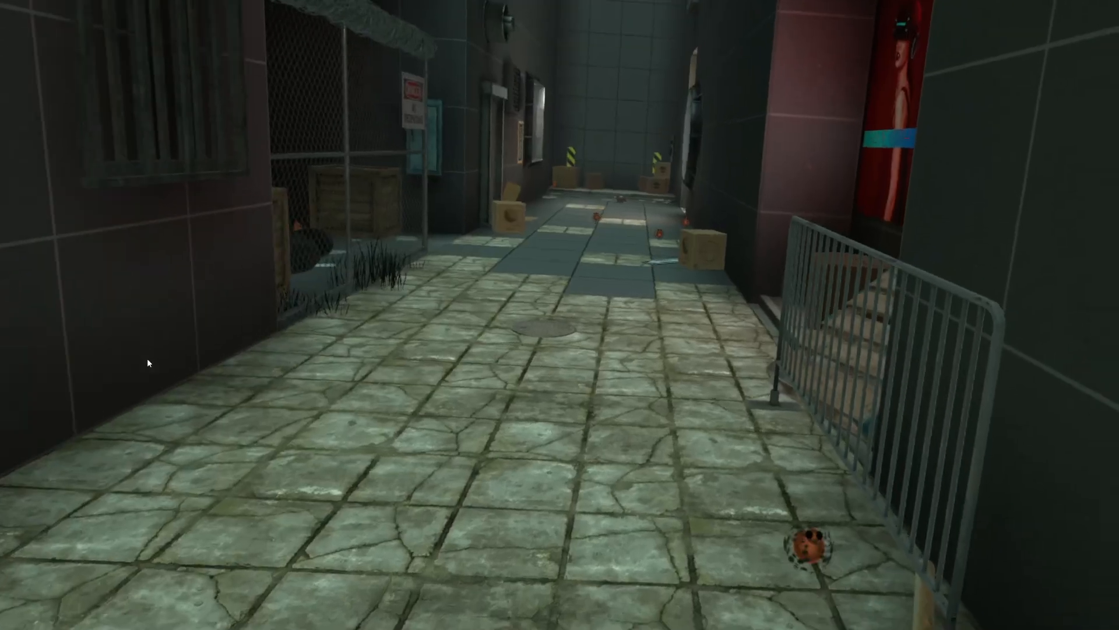
pyautogui.moveTo(559, 315)
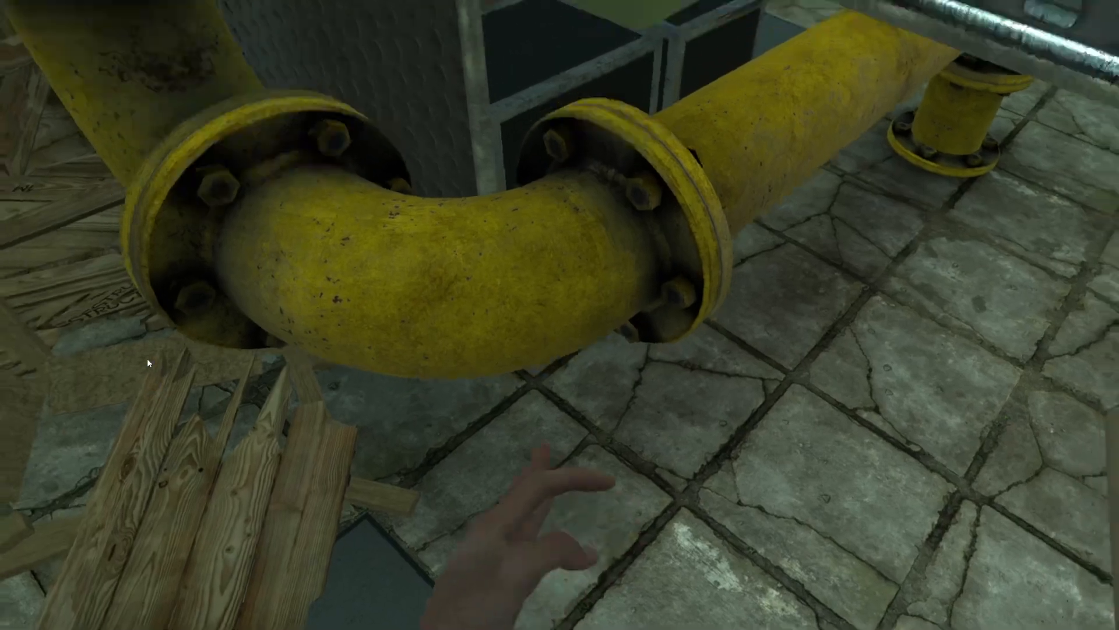
pyautogui.moveTo(560, 315)
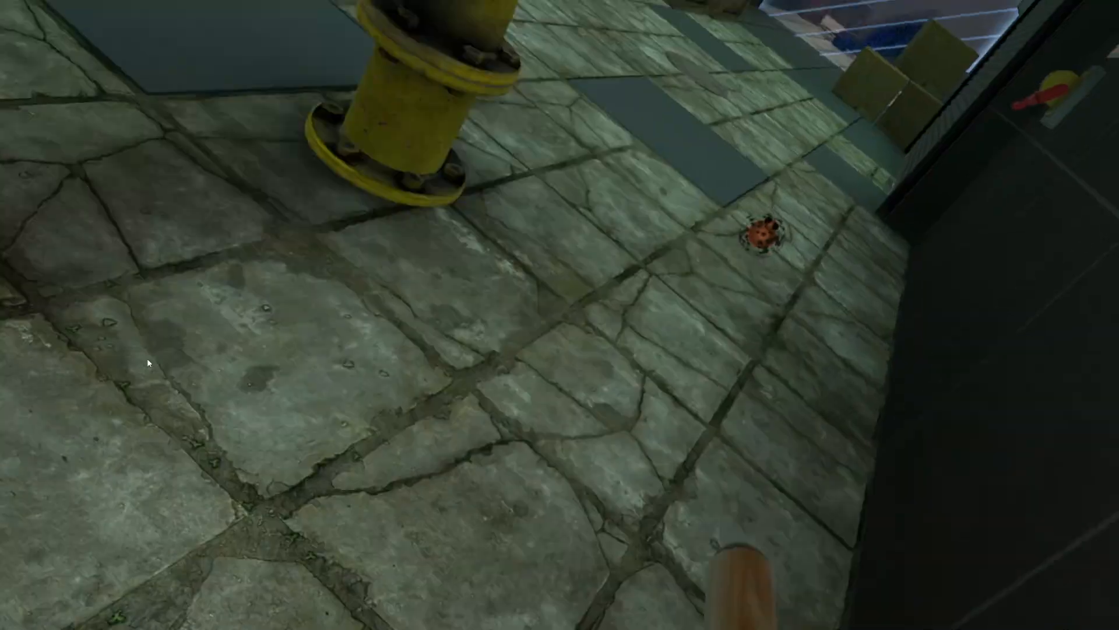
pyautogui.moveTo(559, 314)
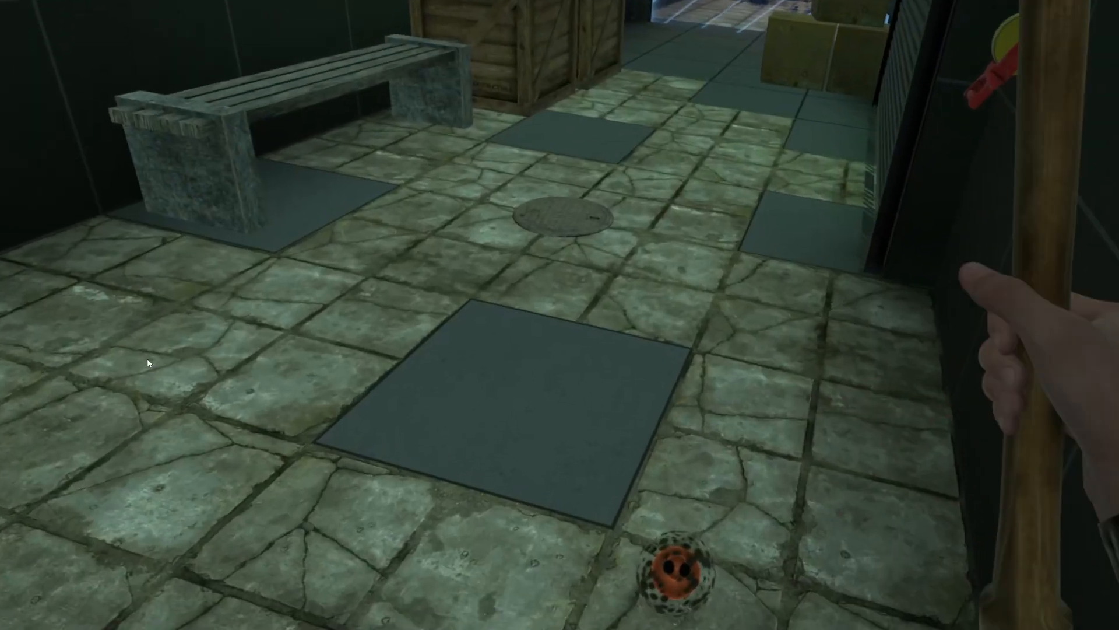
pyautogui.moveTo(559, 315)
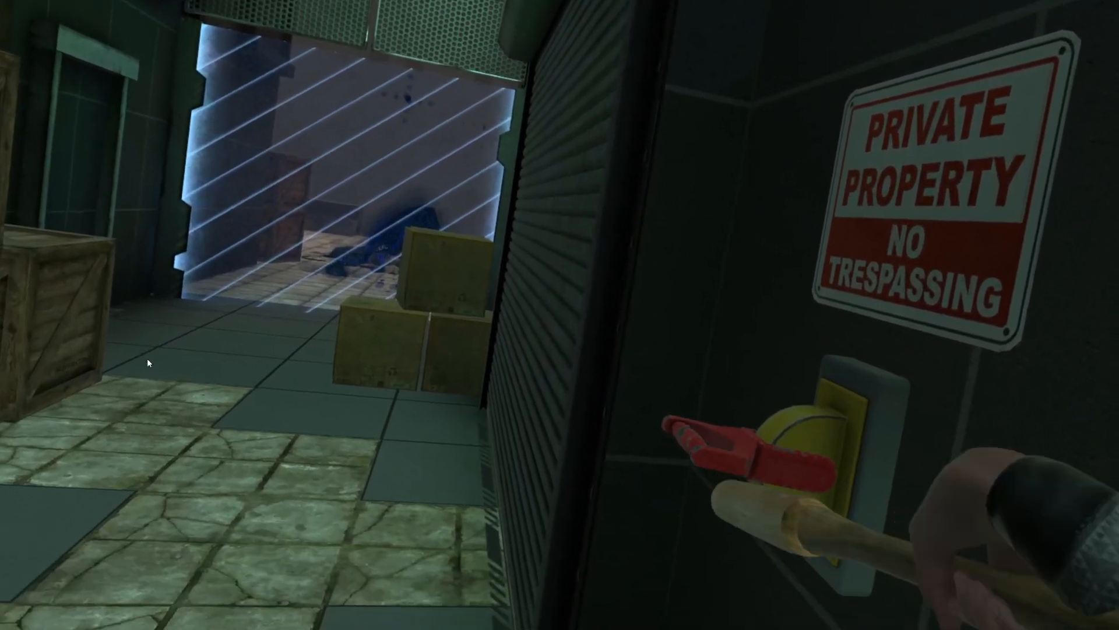
pyautogui.moveTo(560, 315)
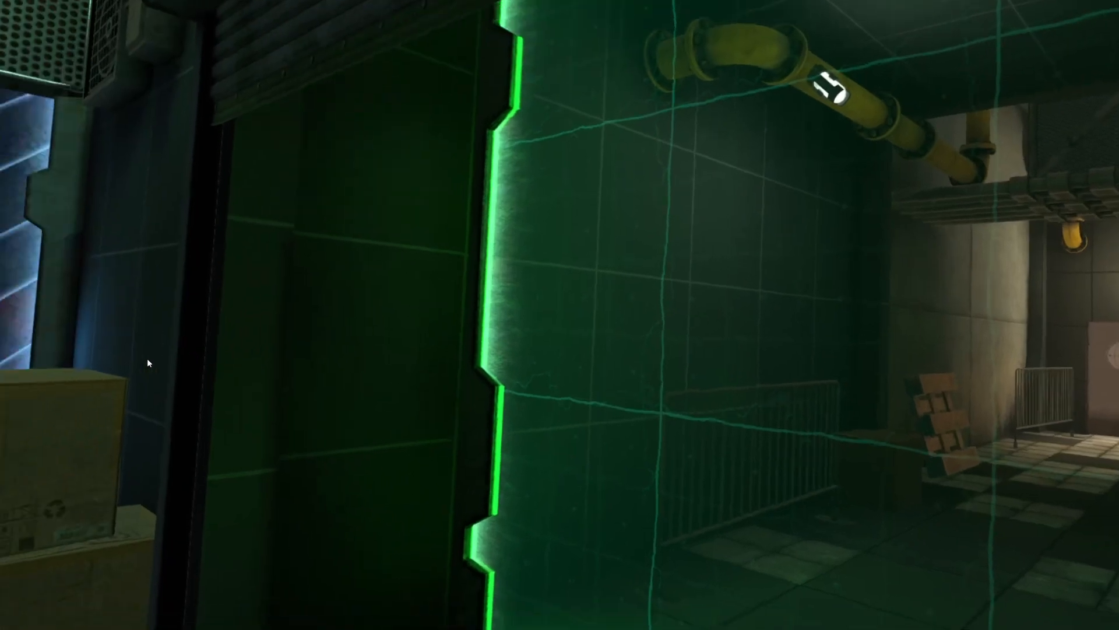
pyautogui.moveTo(560, 315)
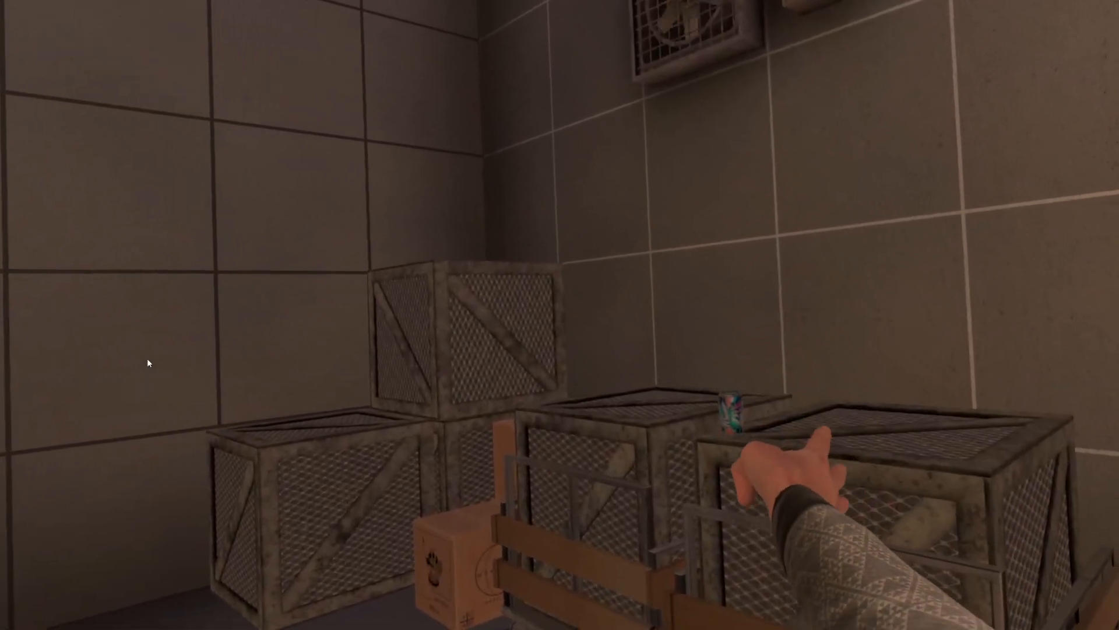
pyautogui.moveTo(559, 315)
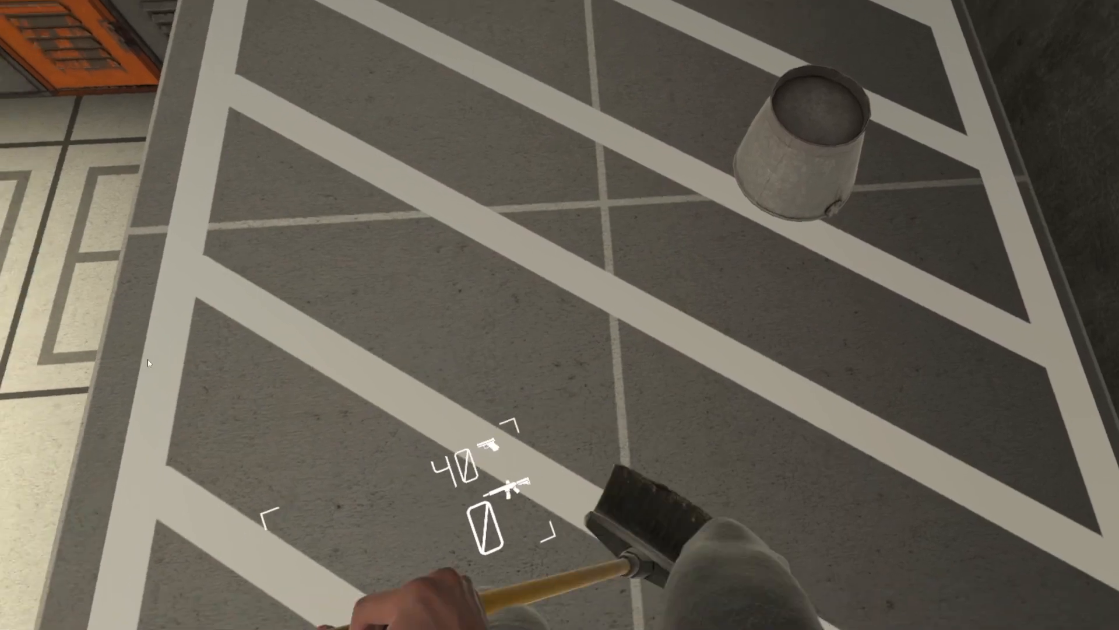
pyautogui.moveTo(560, 315)
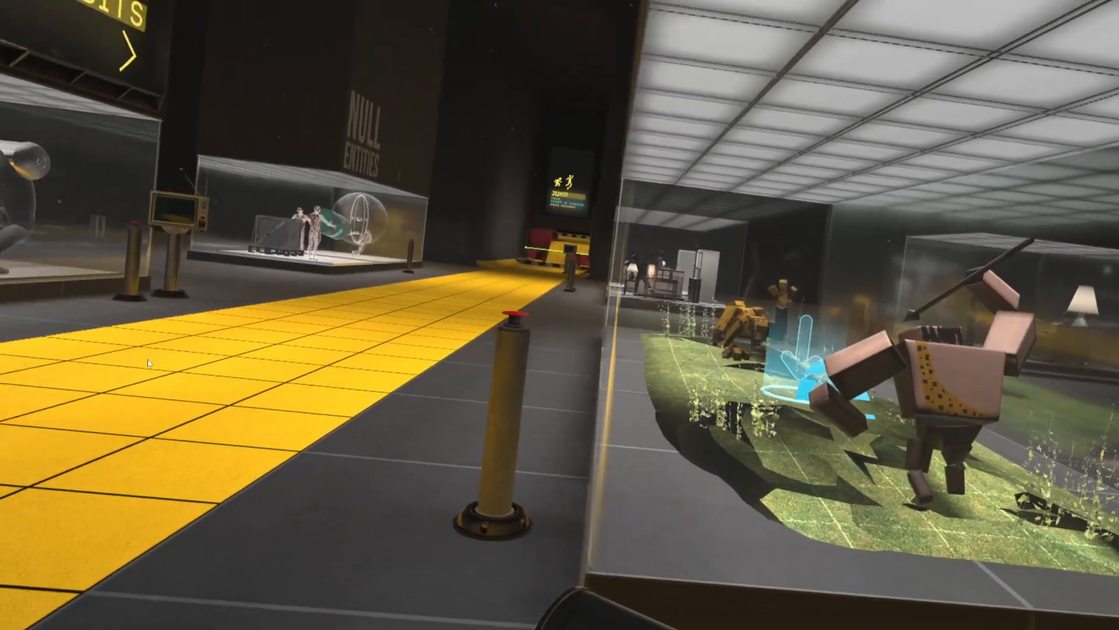
pyautogui.moveTo(559, 315)
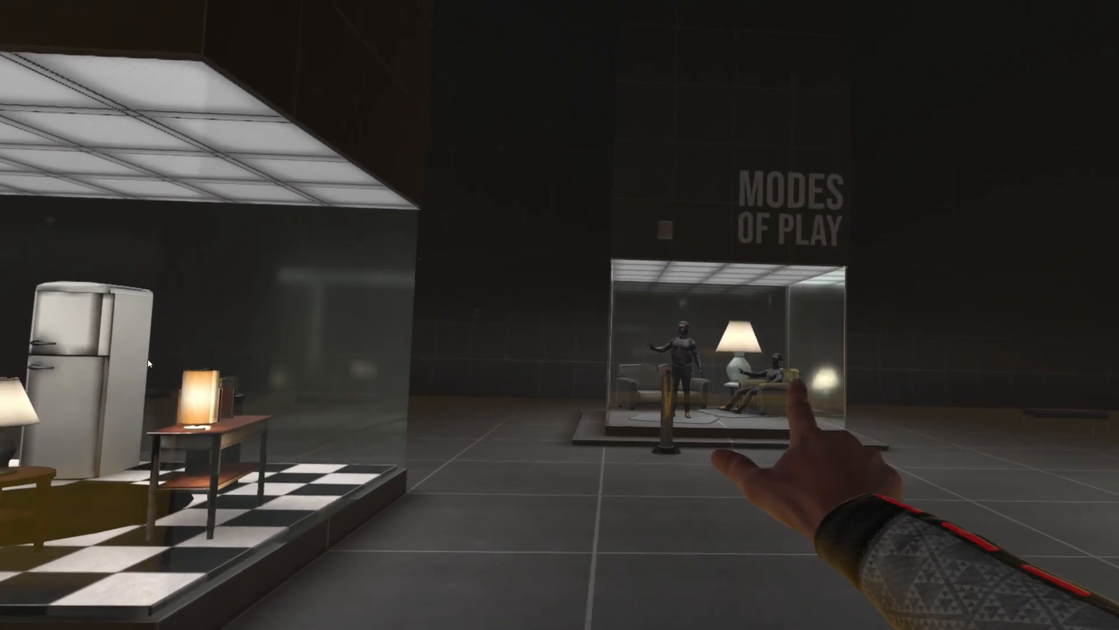
pyautogui.moveTo(559, 315)
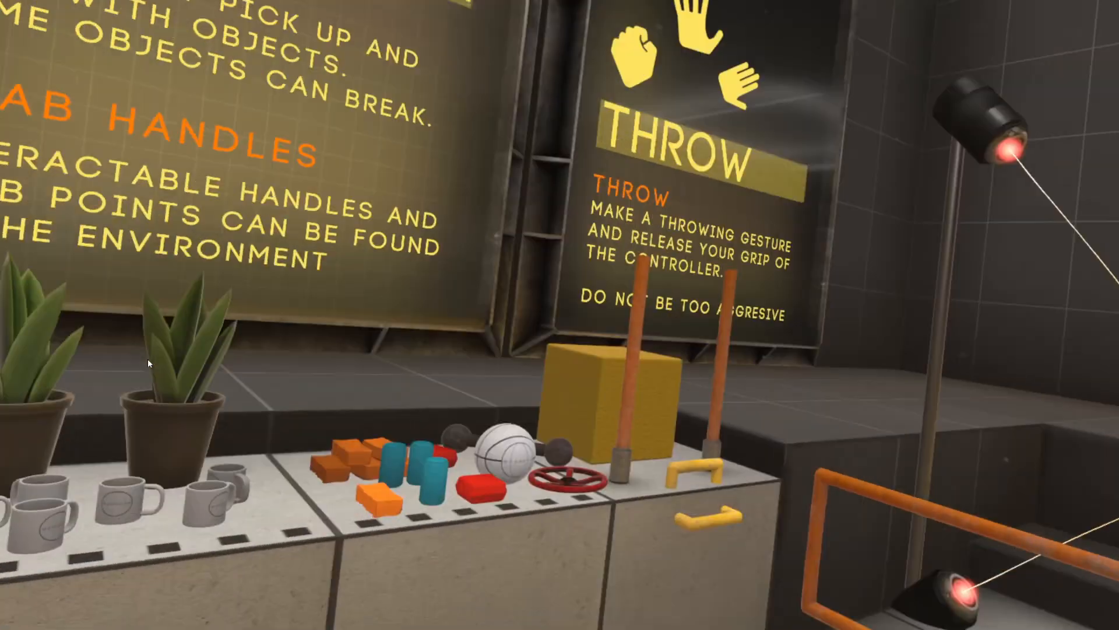
pyautogui.moveTo(560, 315)
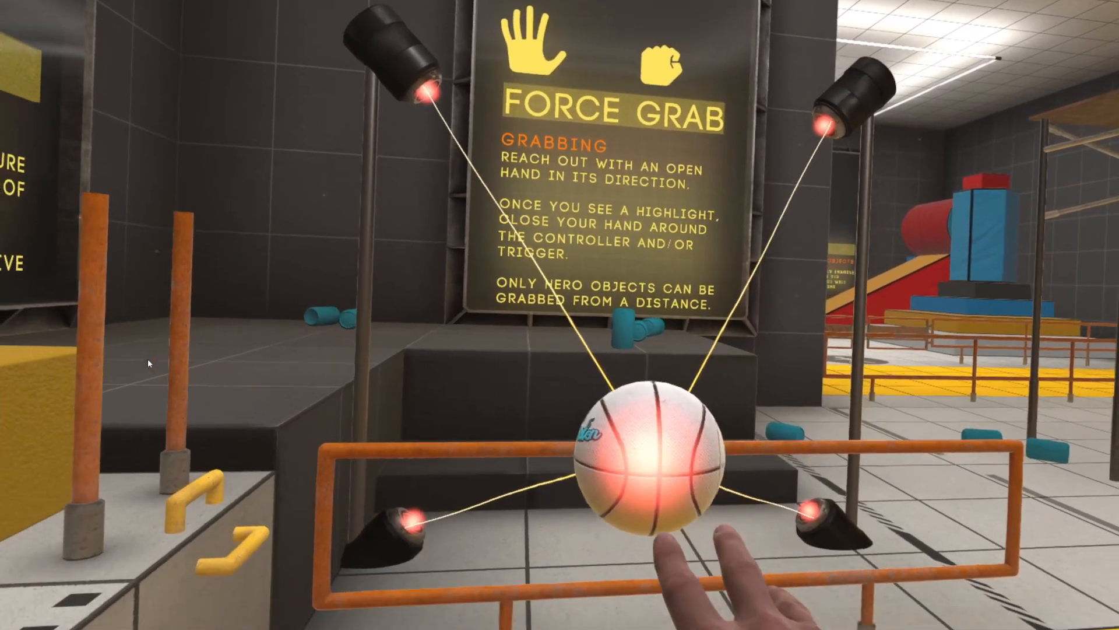
pyautogui.moveTo(560, 315)
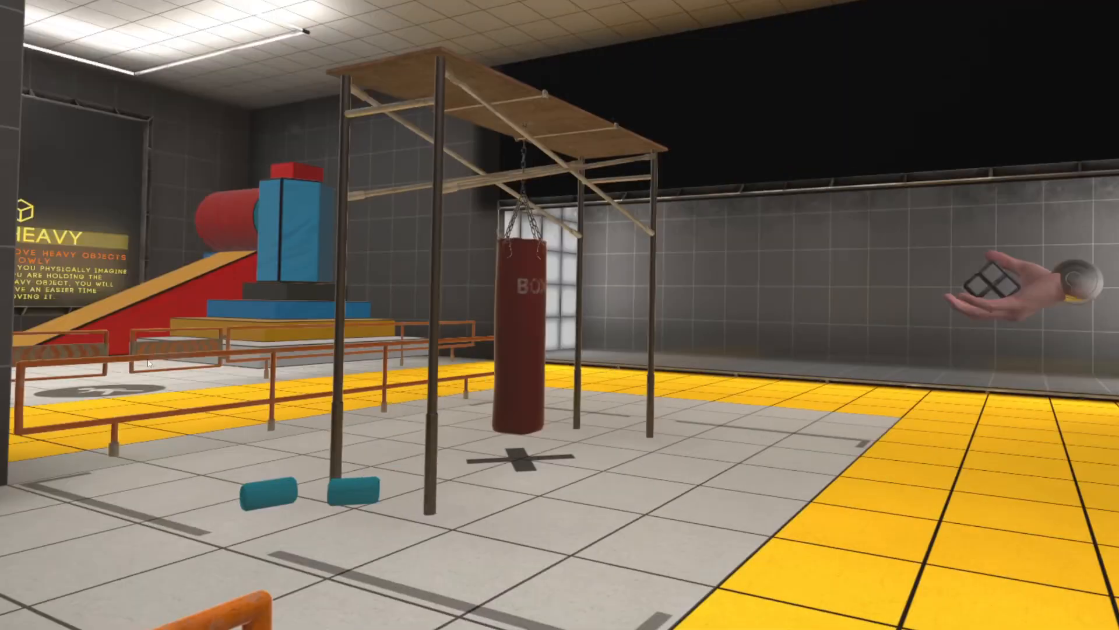
pyautogui.moveTo(559, 315)
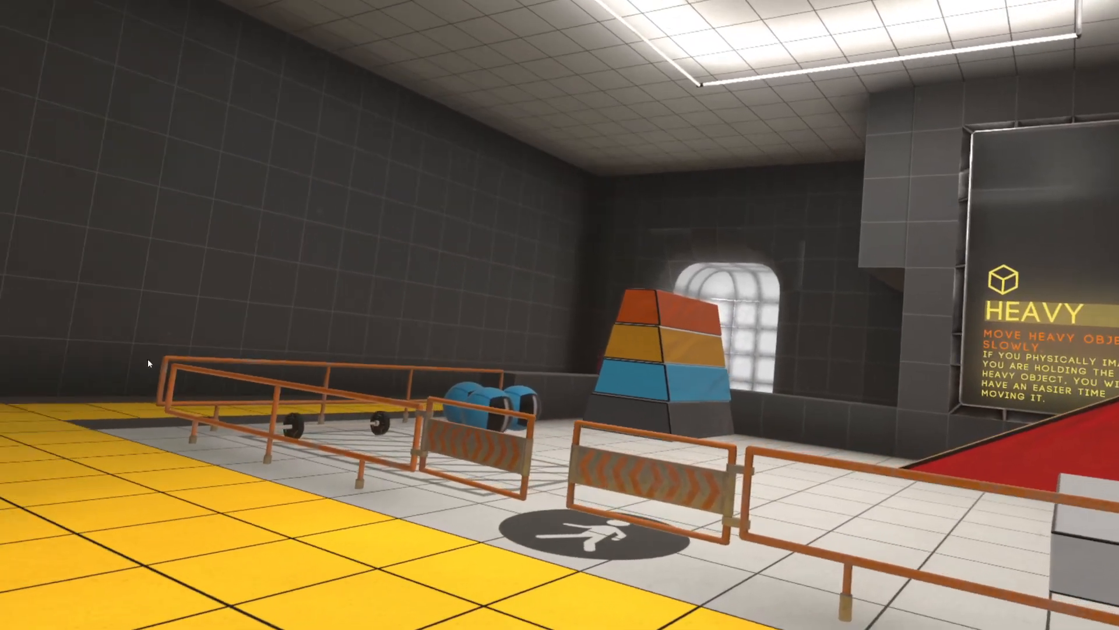
pyautogui.moveTo(560, 315)
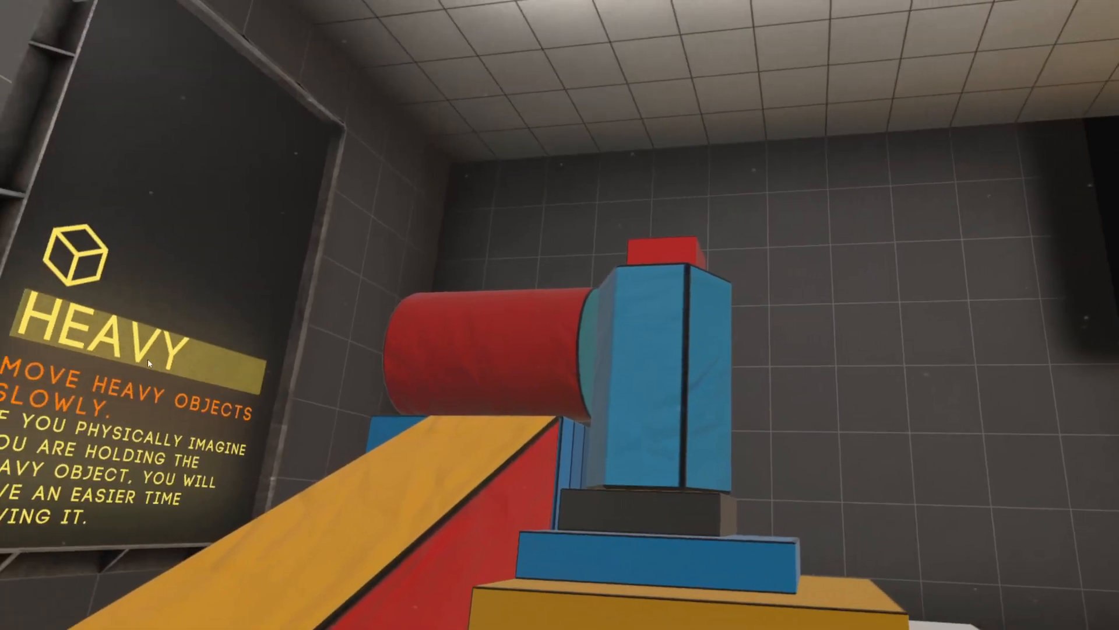
pyautogui.moveTo(558, 314)
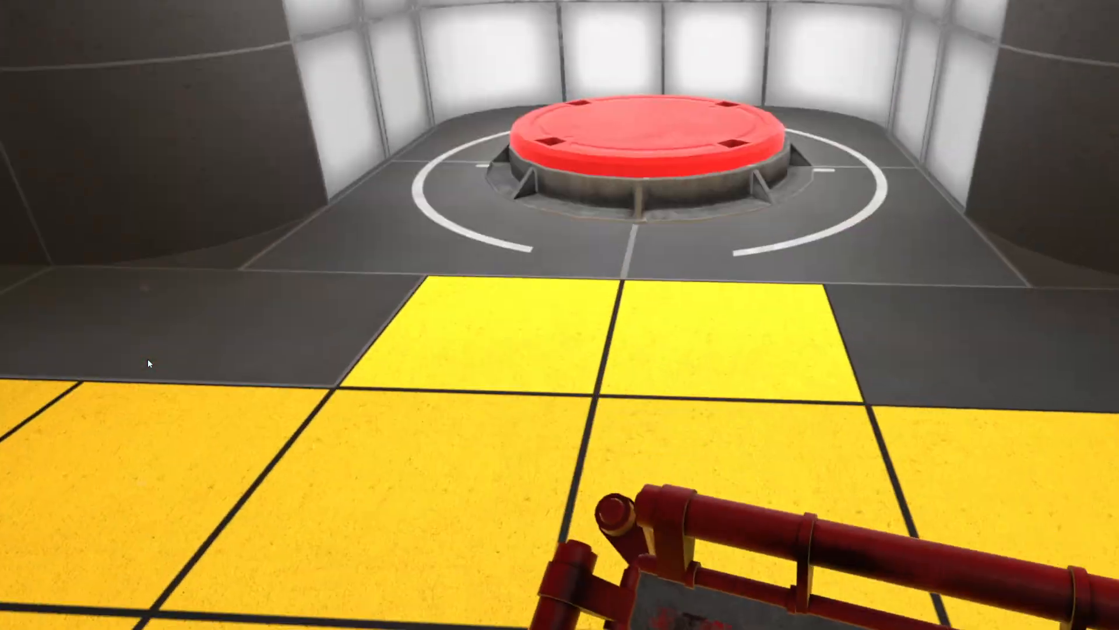
pyautogui.moveTo(559, 315)
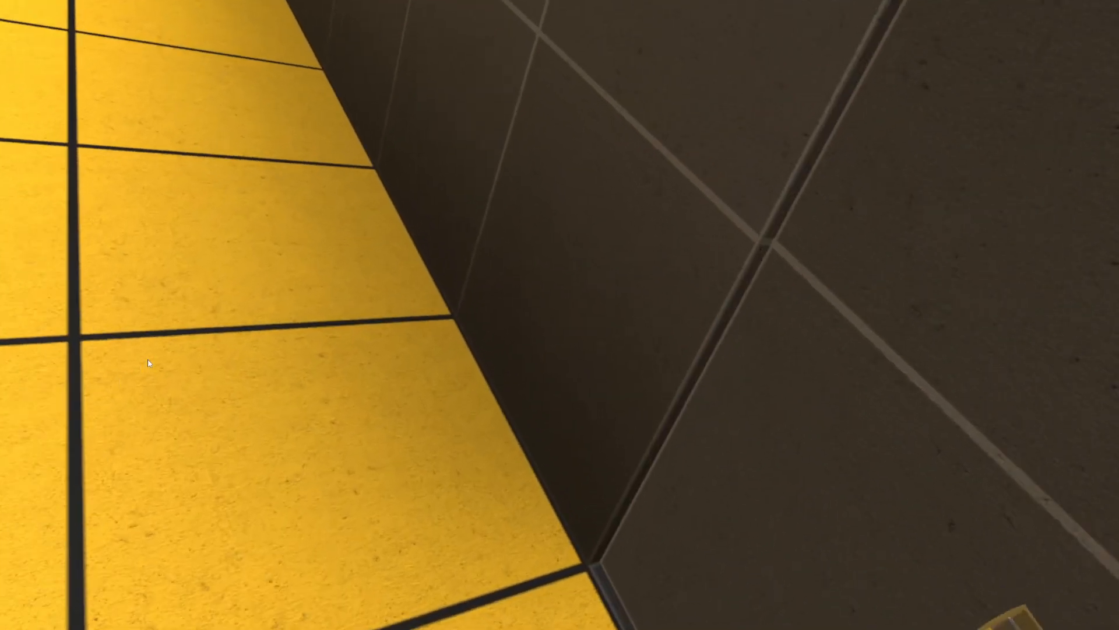
pyautogui.moveTo(560, 315)
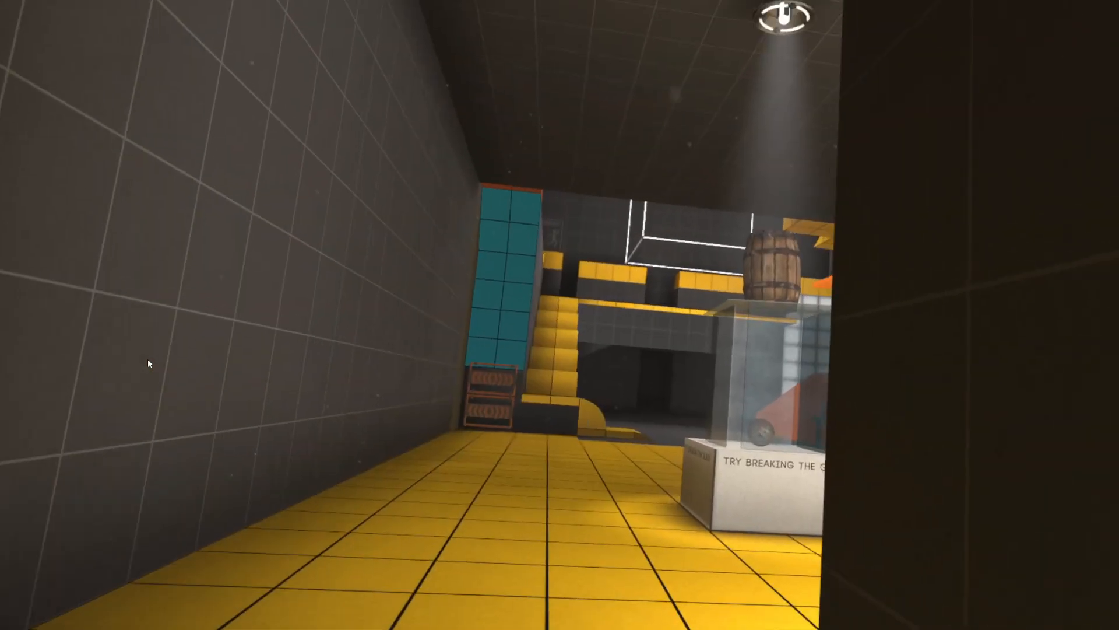
pyautogui.moveTo(560, 315)
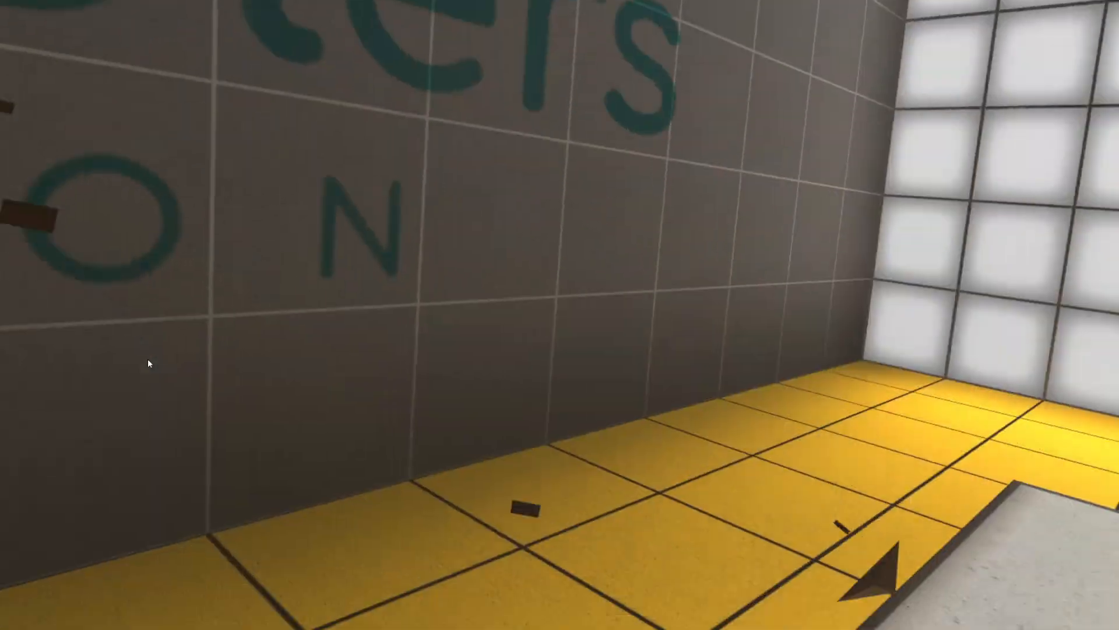
pyautogui.moveTo(560, 314)
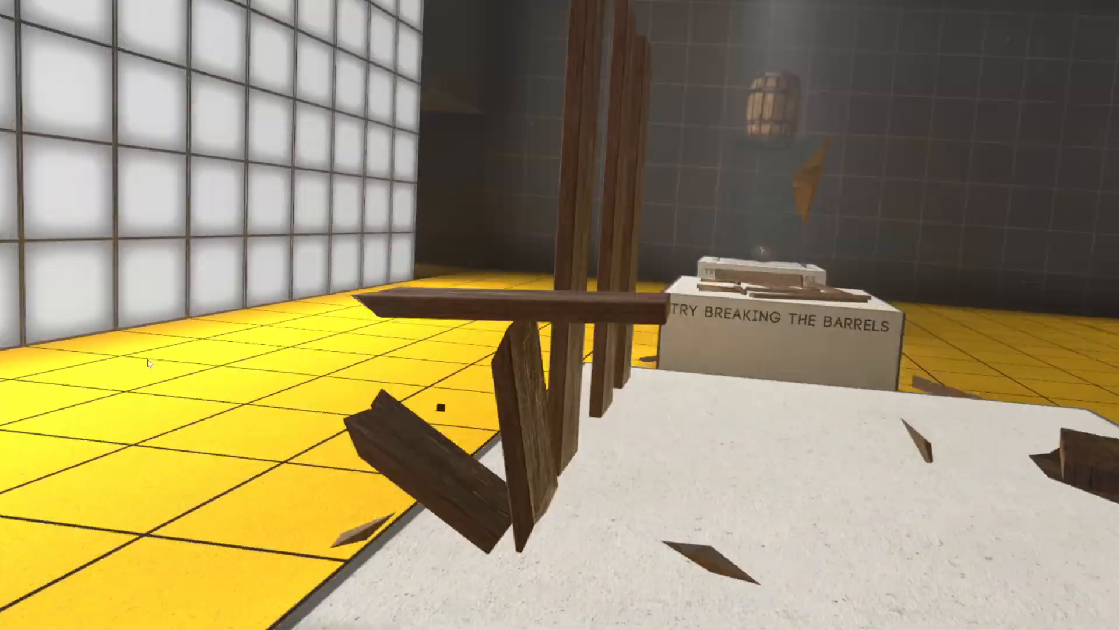
pyautogui.moveTo(559, 315)
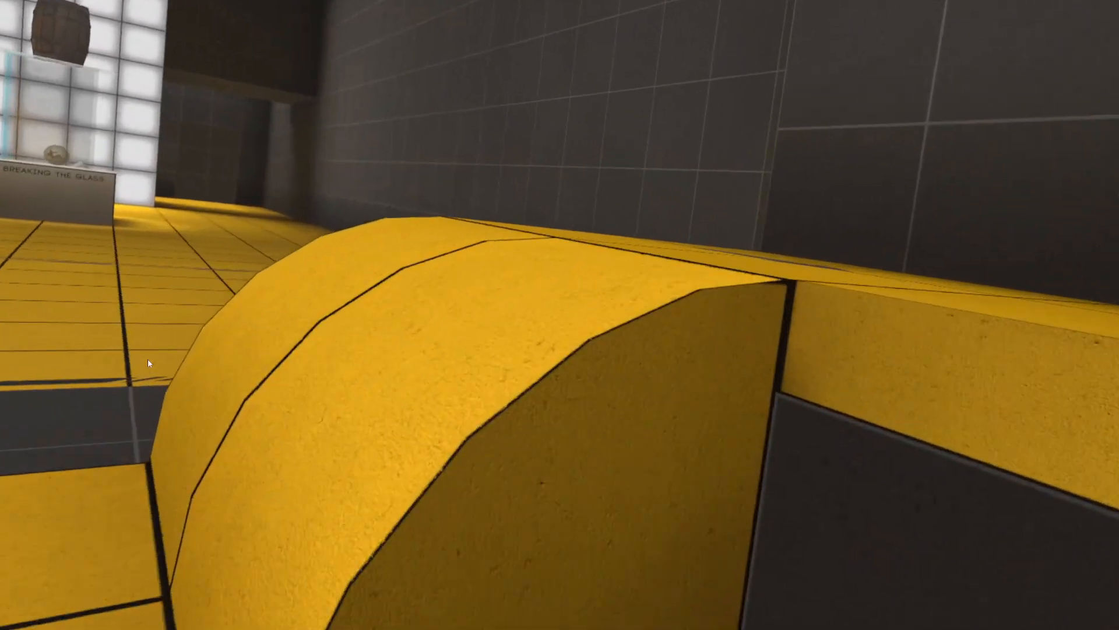
pyautogui.moveTo(150, 363)
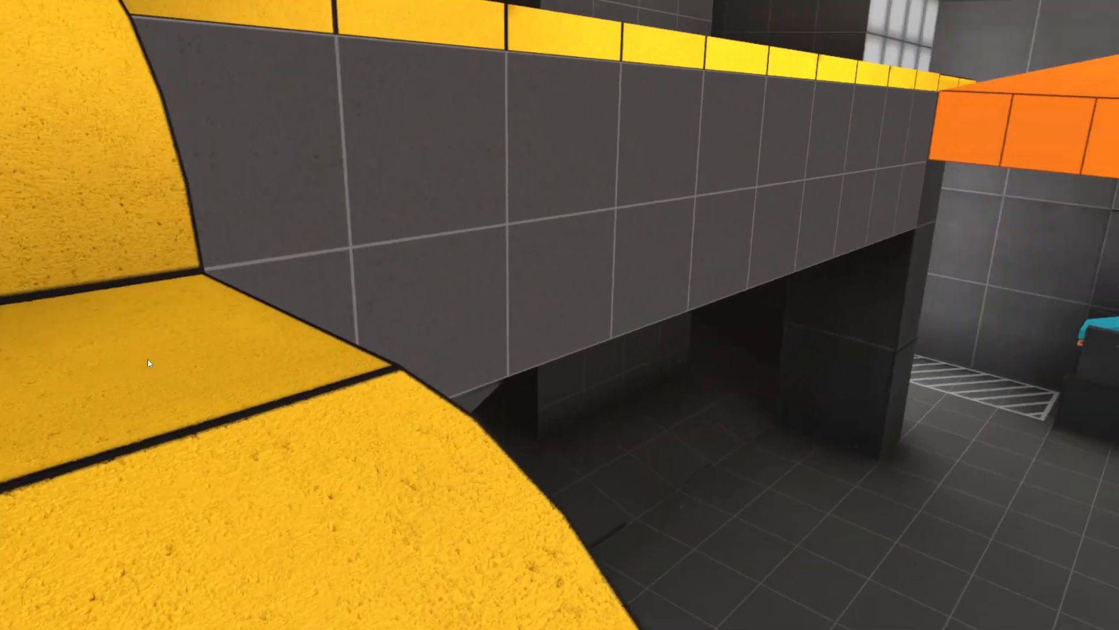
pyautogui.moveTo(560, 315)
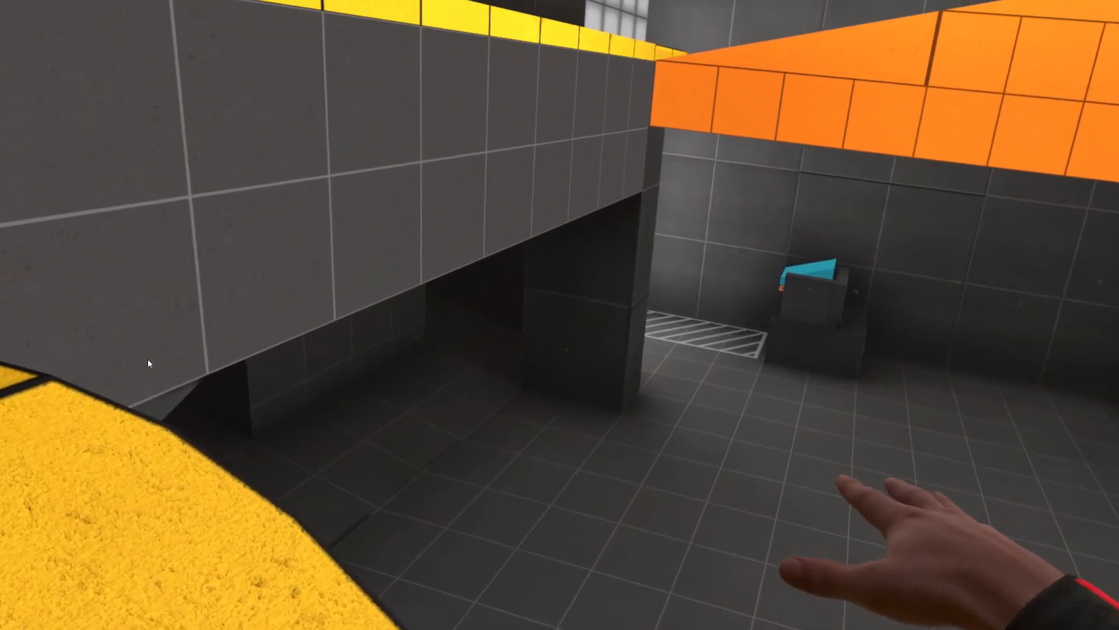
pyautogui.moveTo(560, 314)
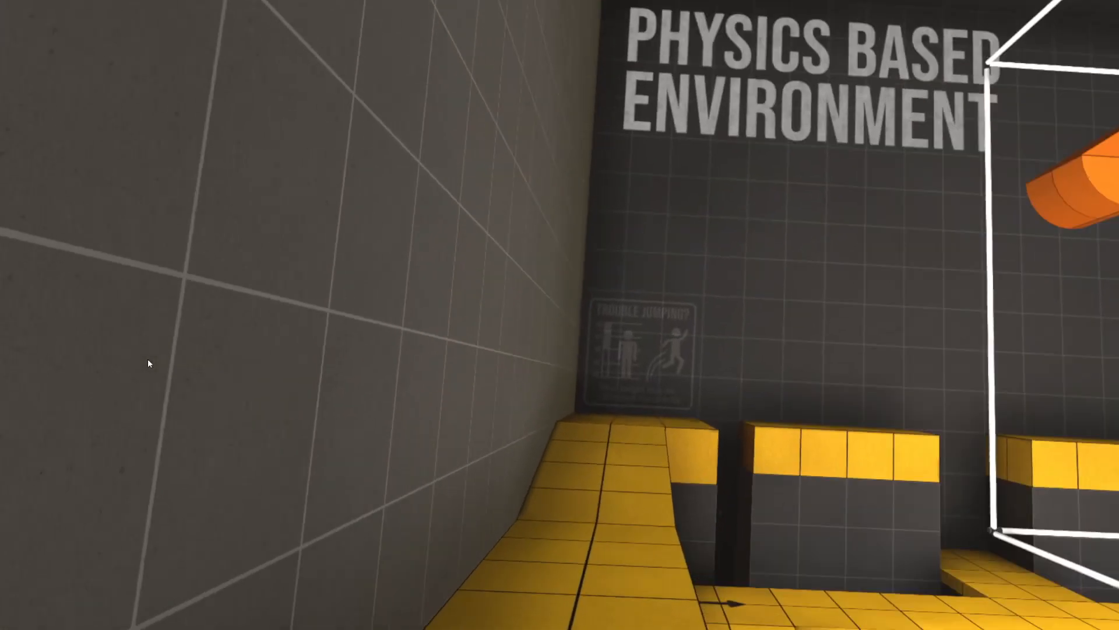
pyautogui.moveTo(148, 362)
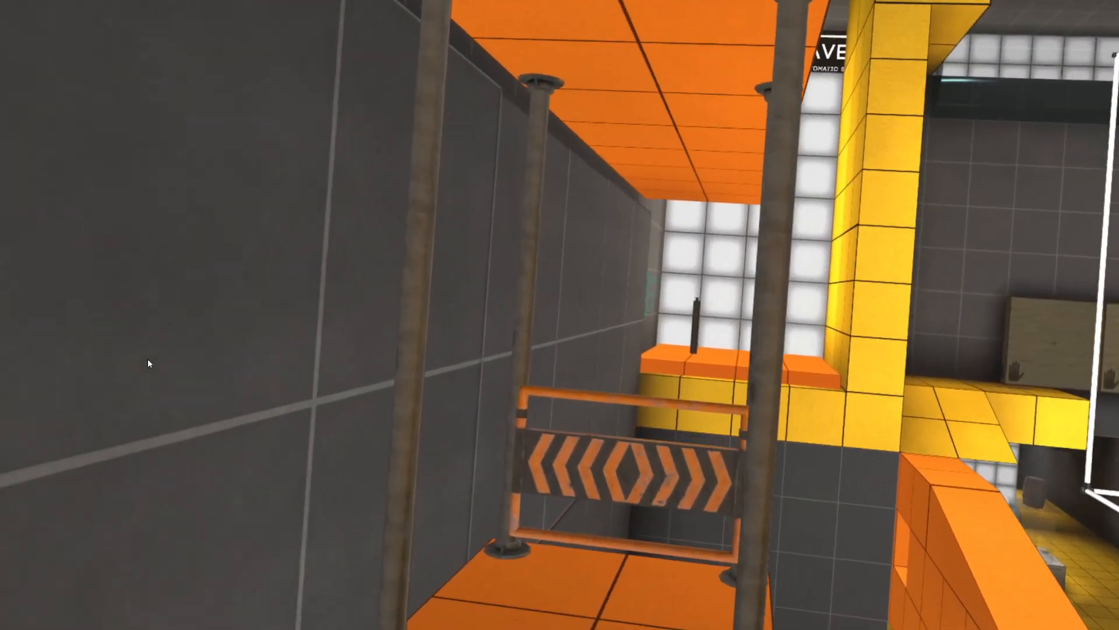
pyautogui.moveTo(560, 315)
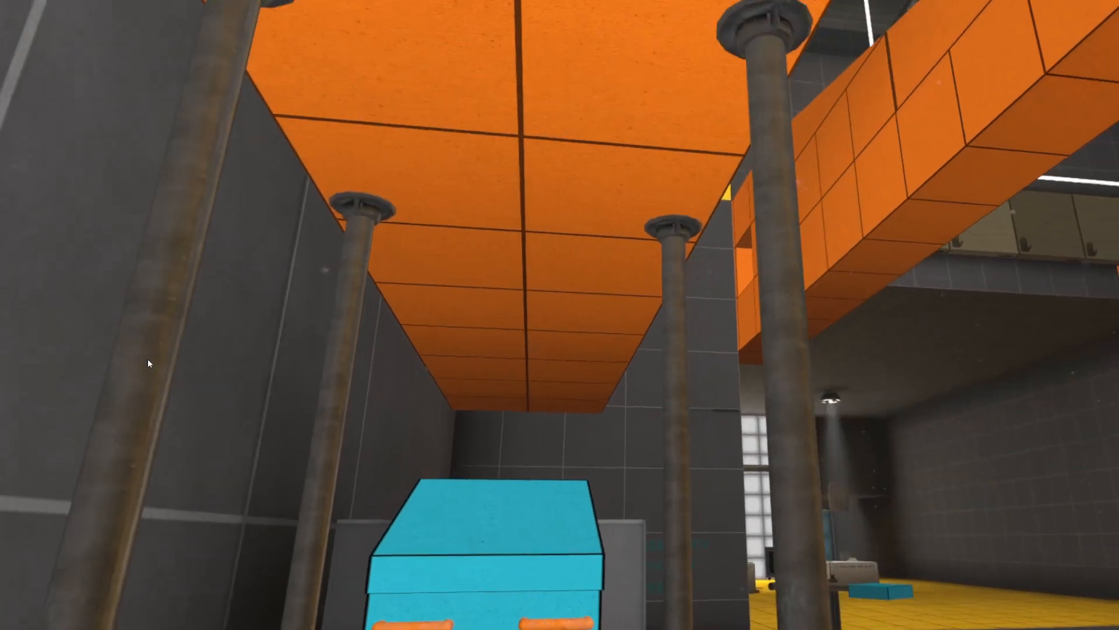
pyautogui.moveTo(560, 314)
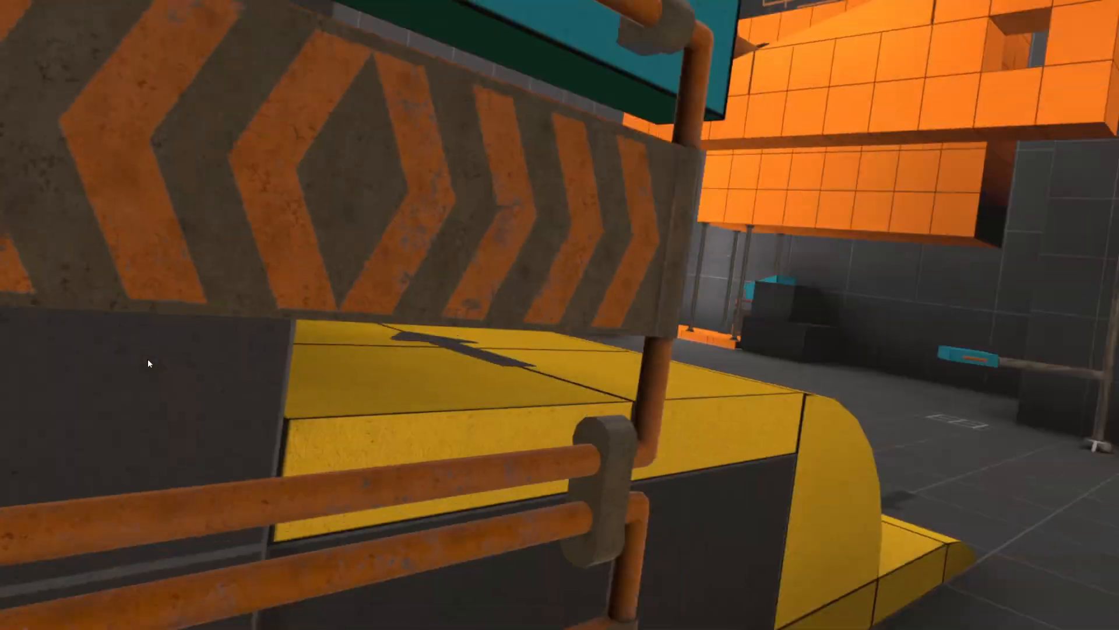
pyautogui.moveTo(560, 314)
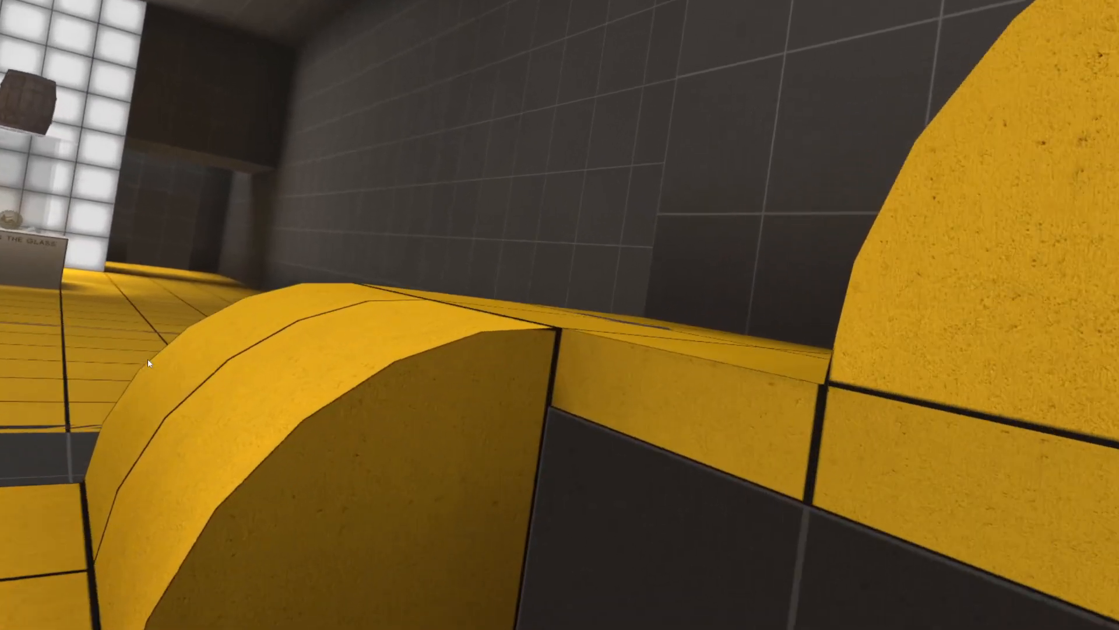
pyautogui.moveTo(150, 364)
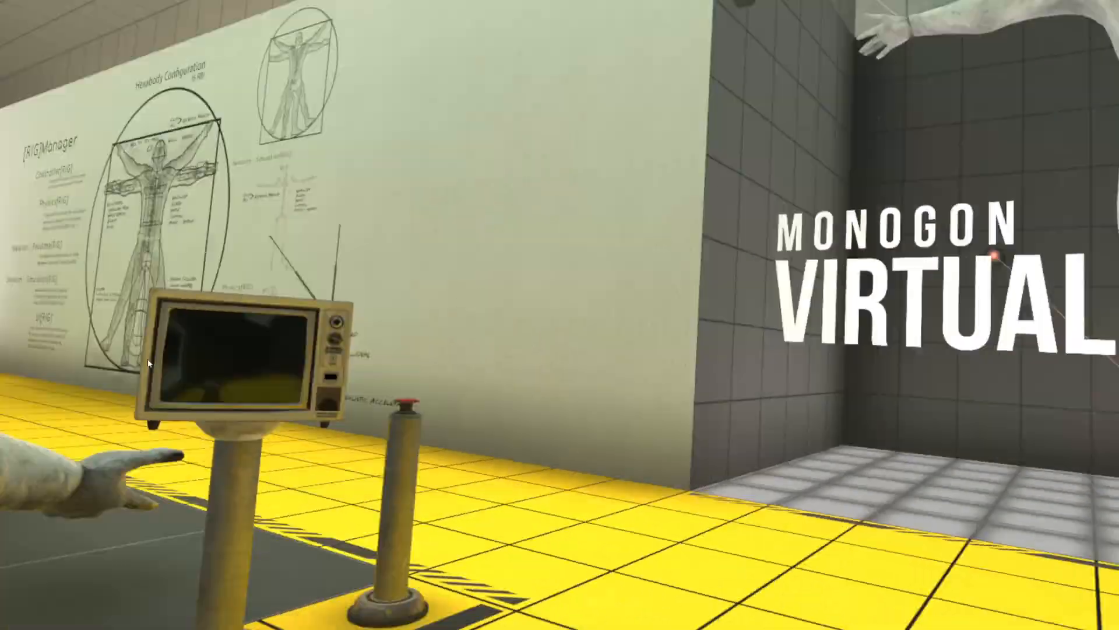
pyautogui.moveTo(150, 363)
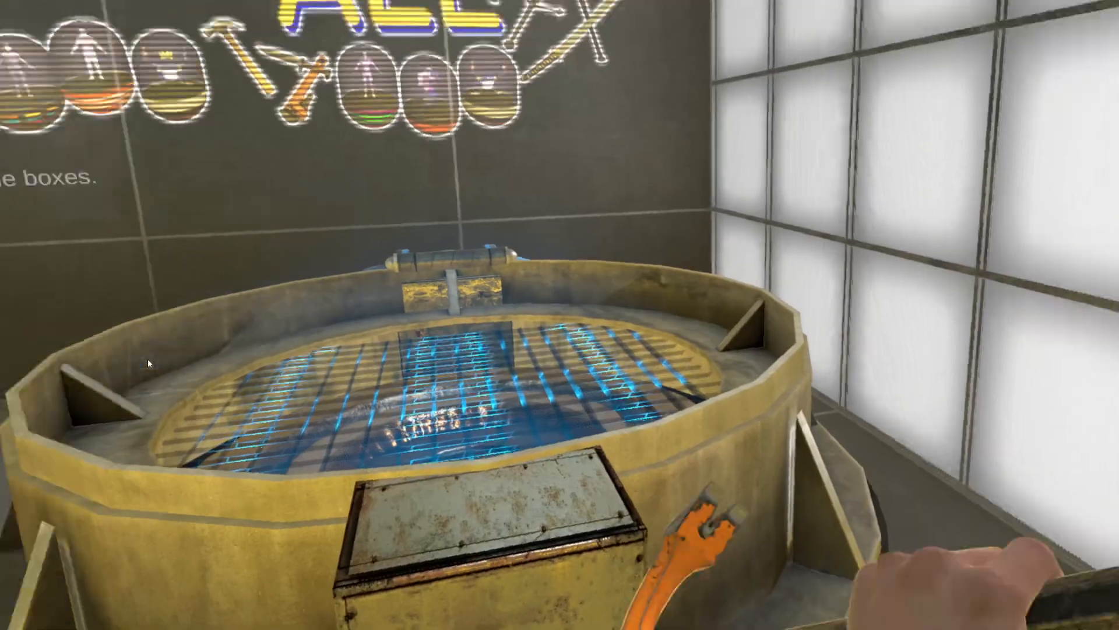
pyautogui.moveTo(560, 315)
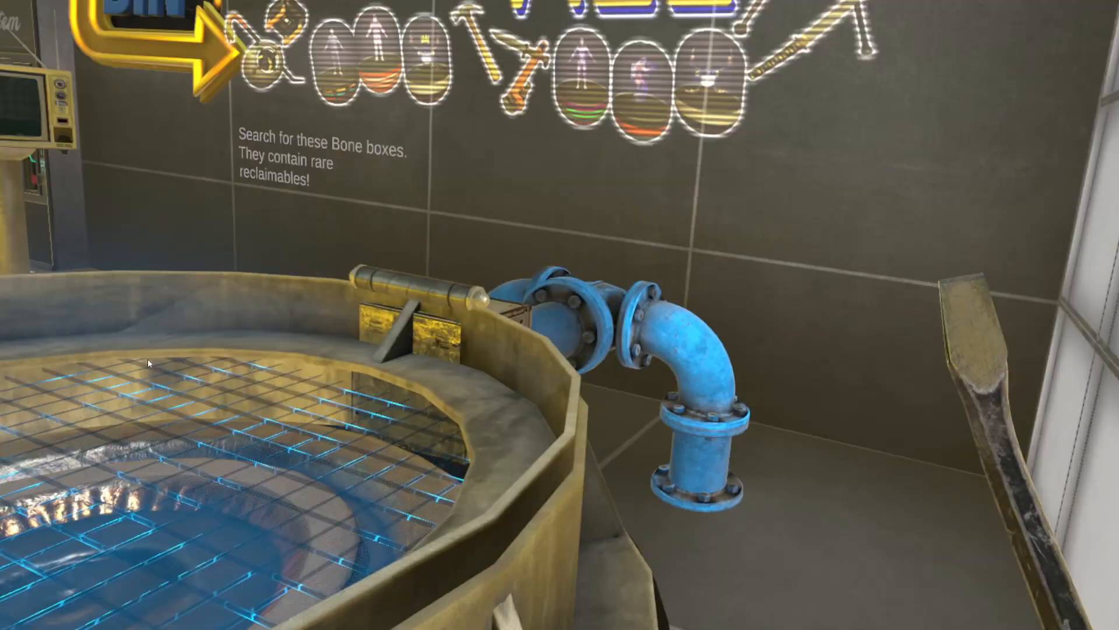
pyautogui.moveTo(560, 315)
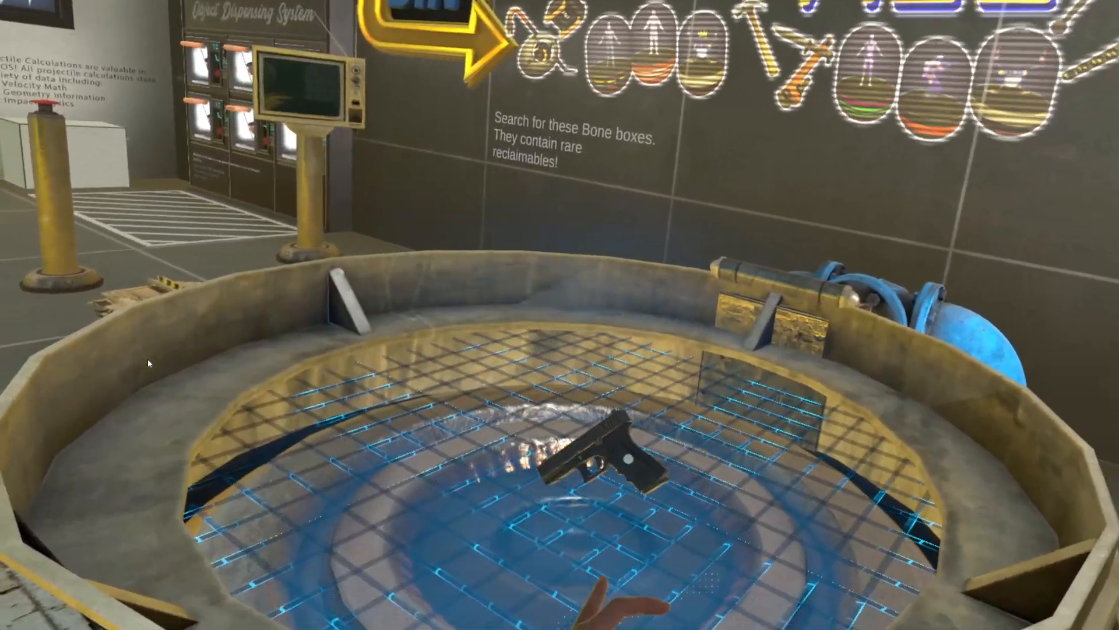
pyautogui.moveTo(559, 315)
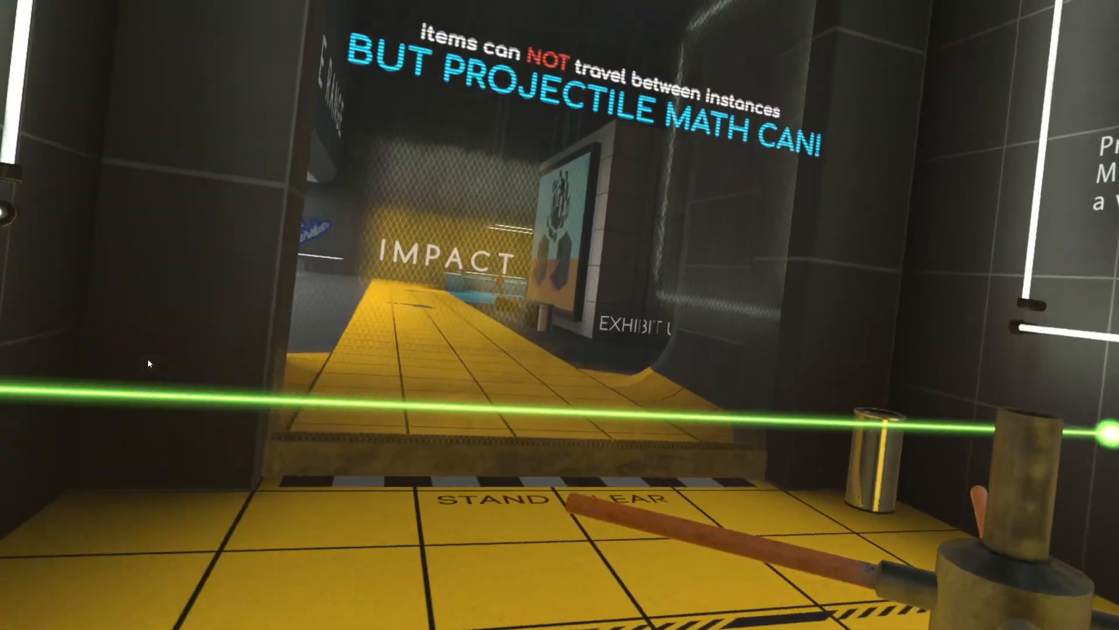
pyautogui.moveTo(559, 315)
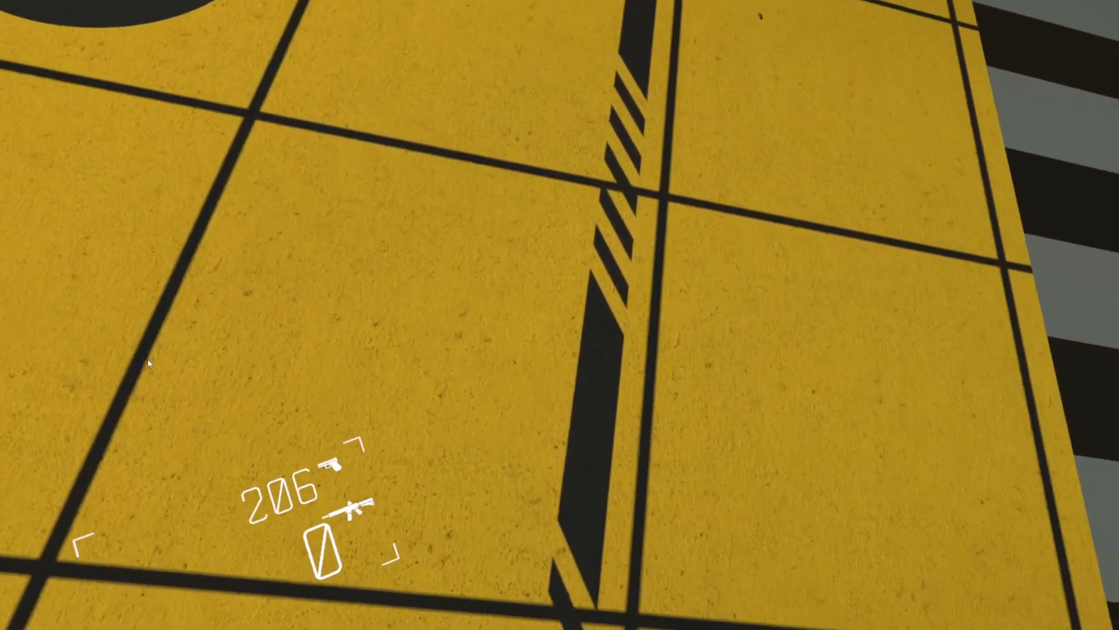
pyautogui.moveTo(560, 315)
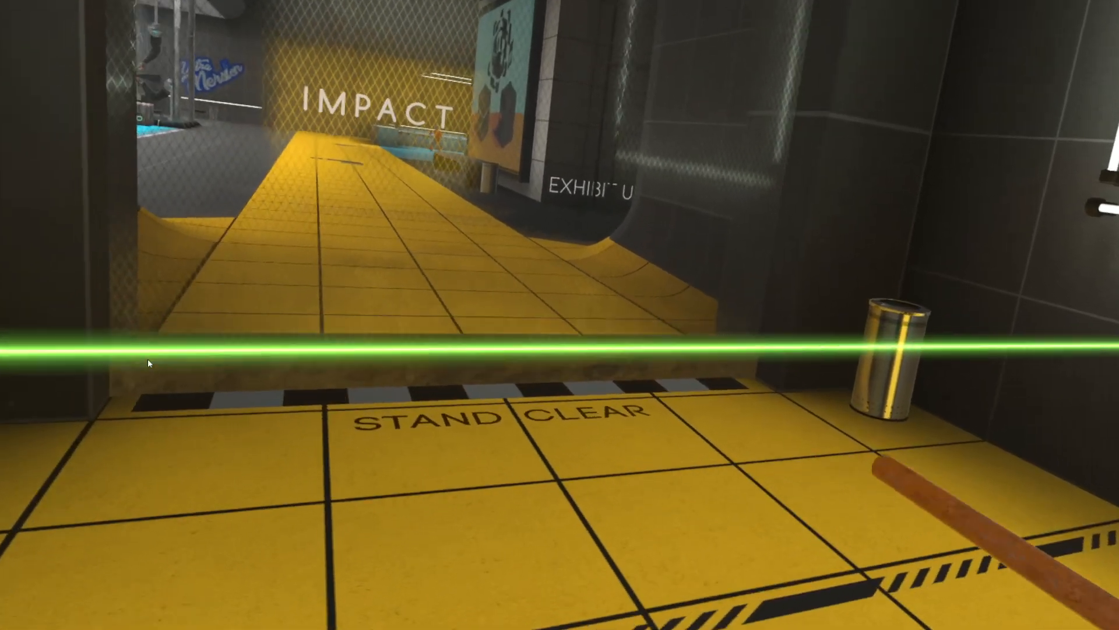
pyautogui.moveTo(559, 315)
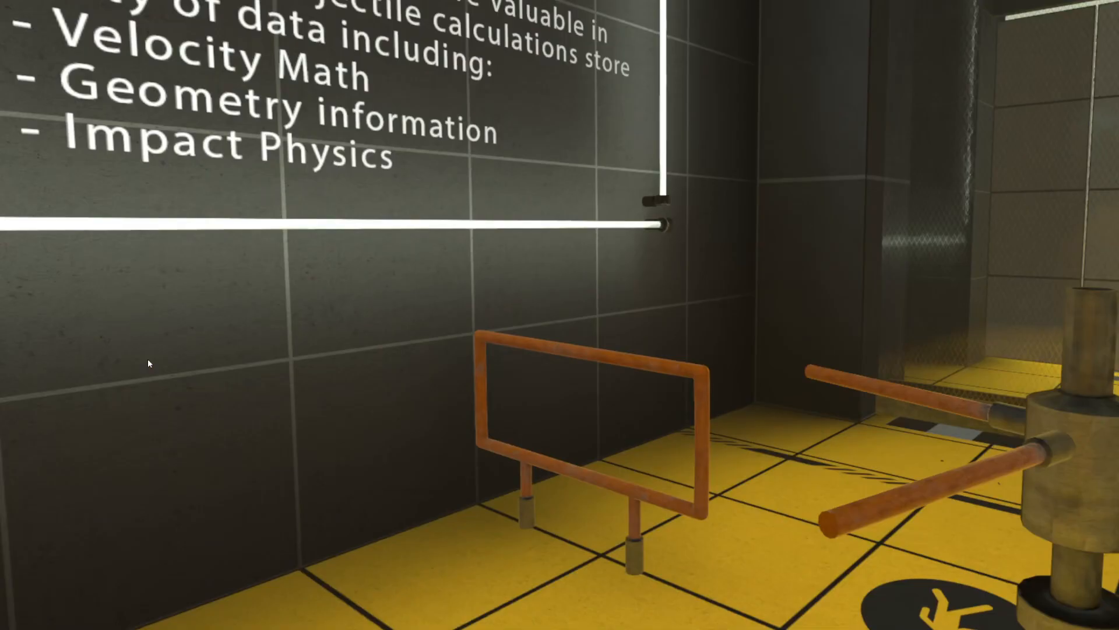
pyautogui.moveTo(560, 315)
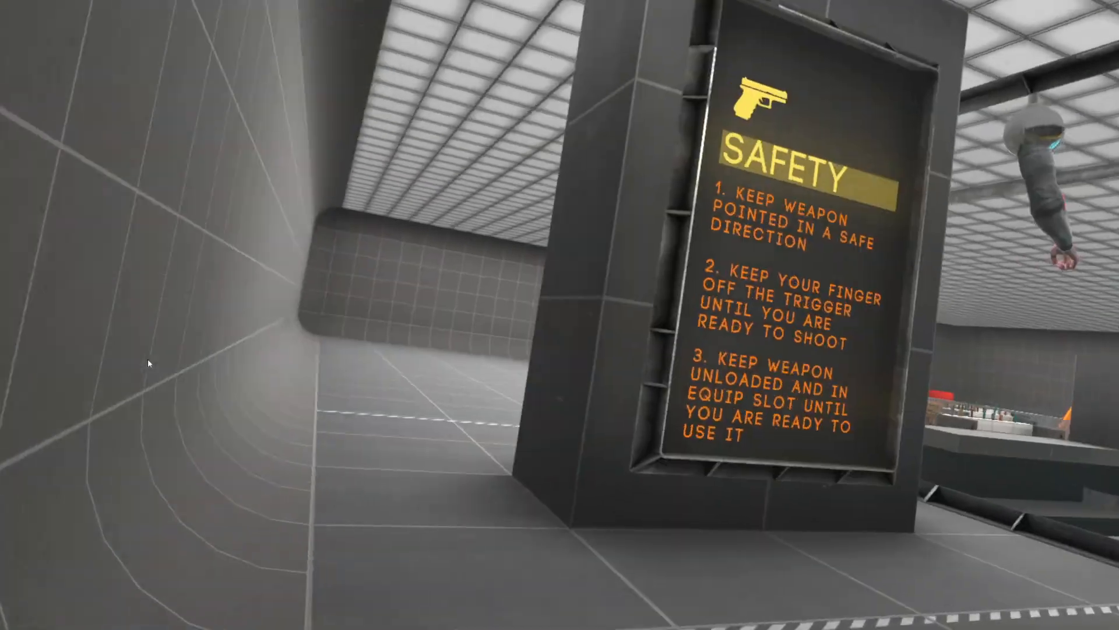
pyautogui.moveTo(560, 315)
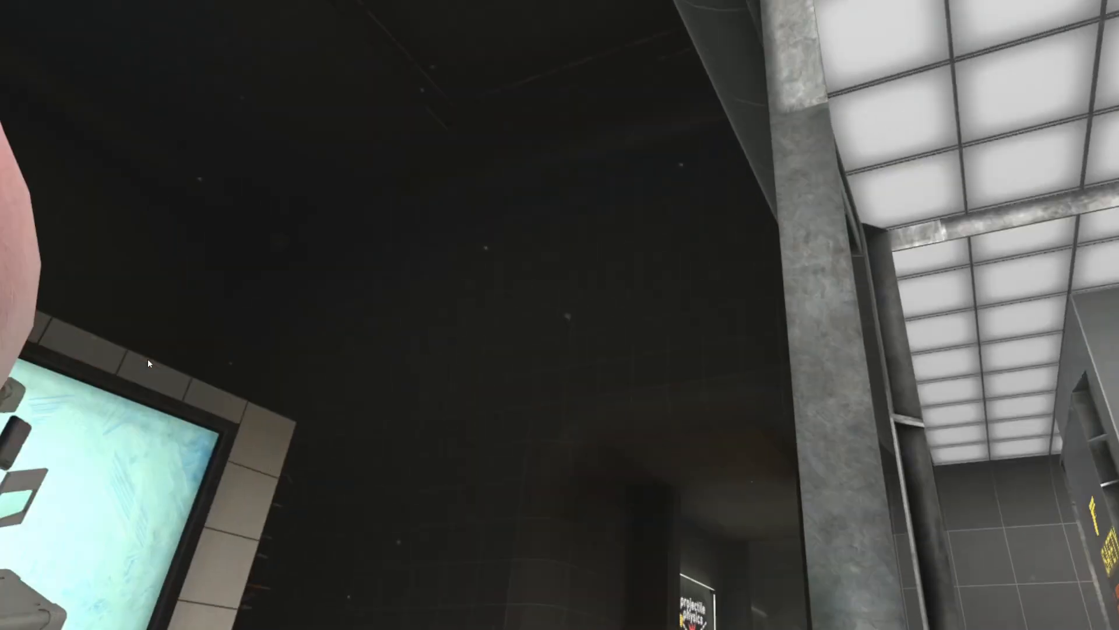
pyautogui.moveTo(560, 315)
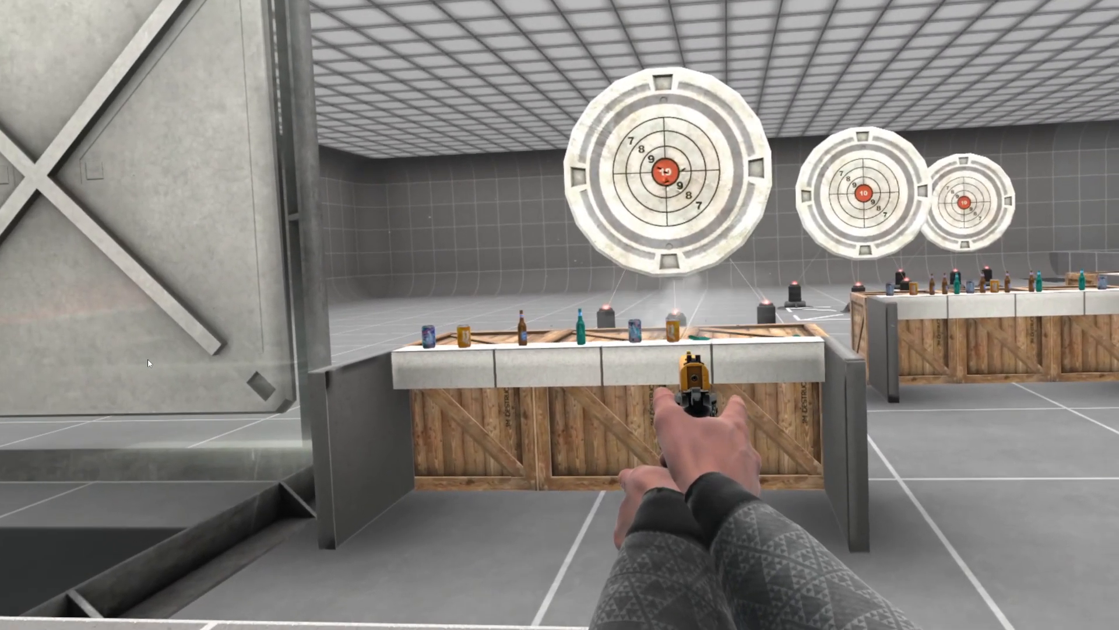
pyautogui.moveTo(560, 315)
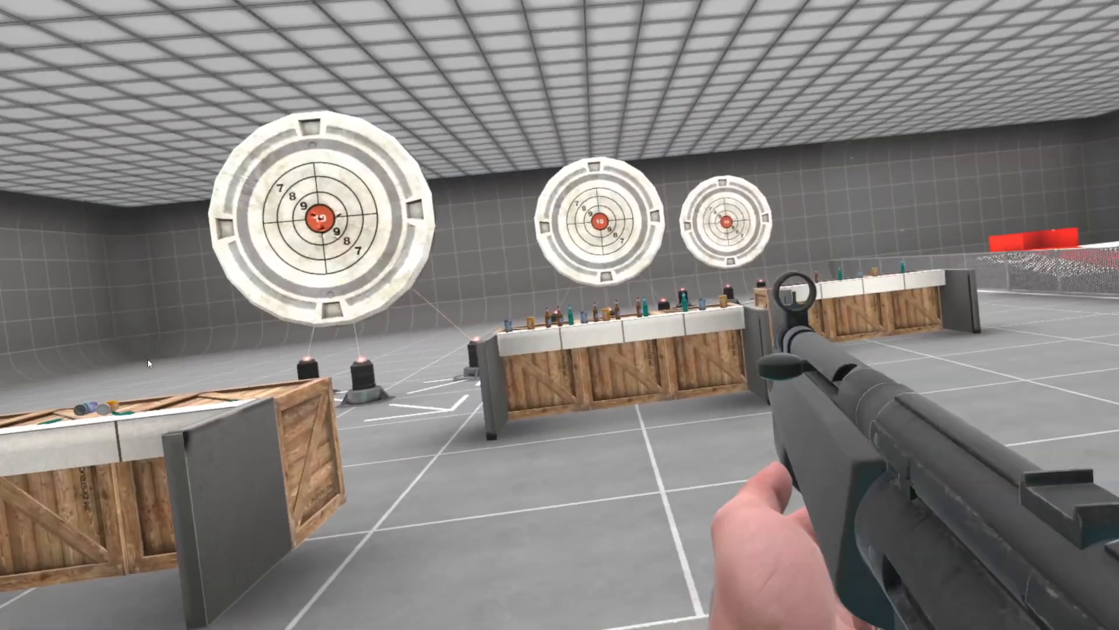
pyautogui.moveTo(560, 315)
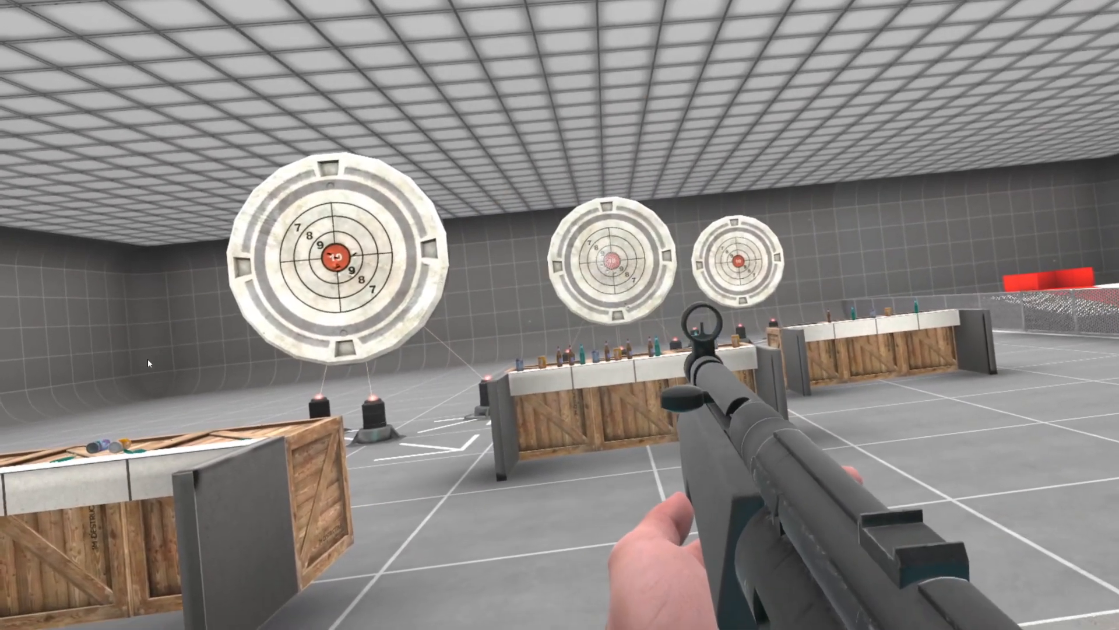
pyautogui.moveTo(560, 314)
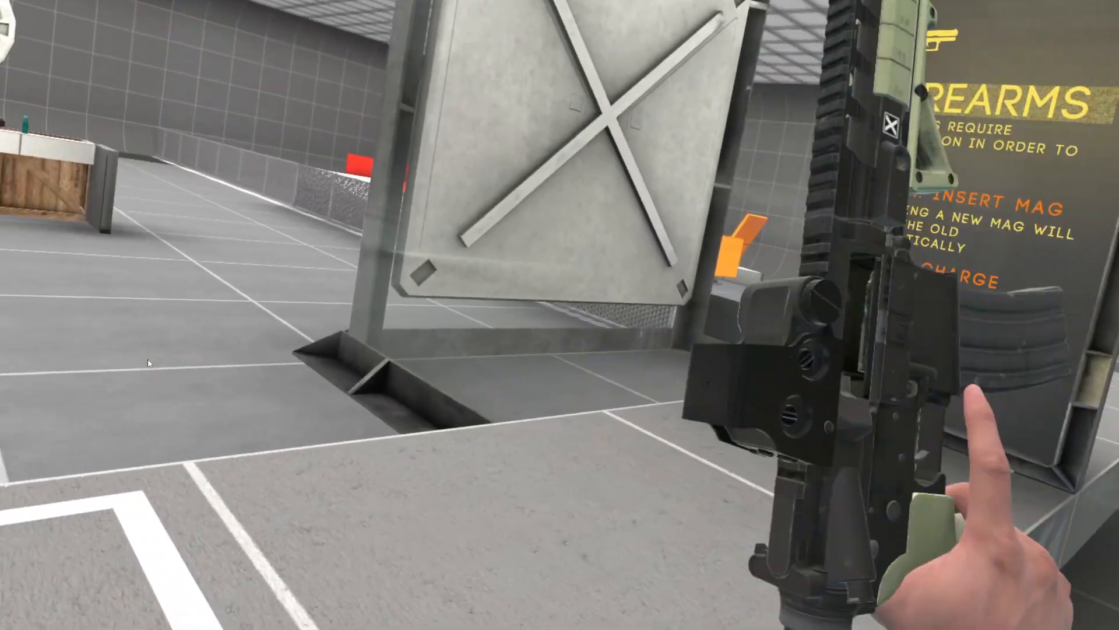
pyautogui.moveTo(560, 314)
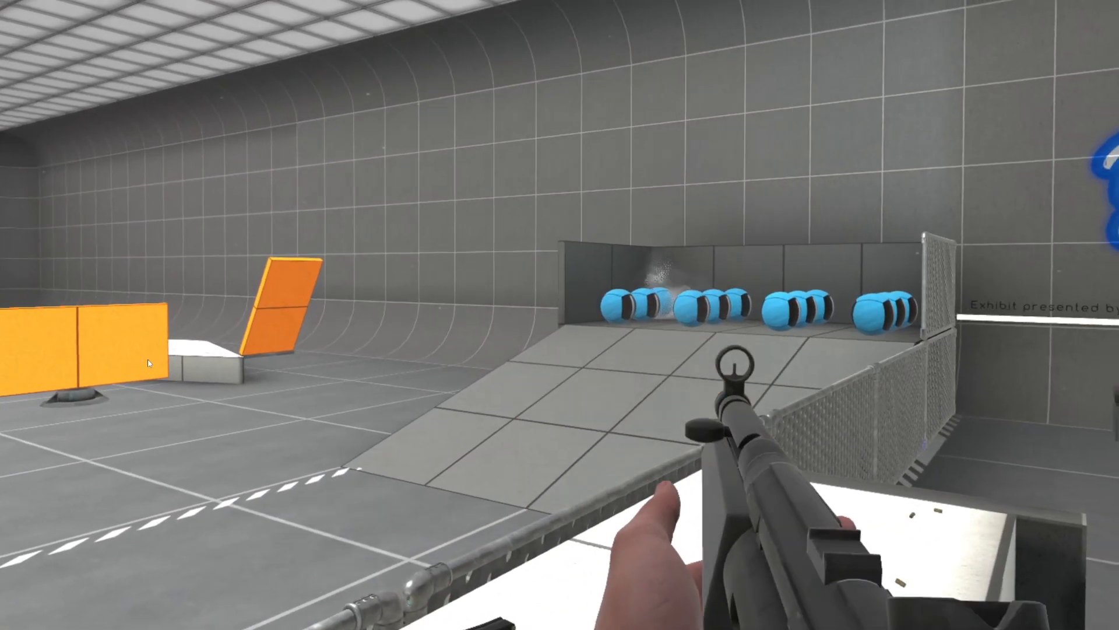
pyautogui.click(560, 315)
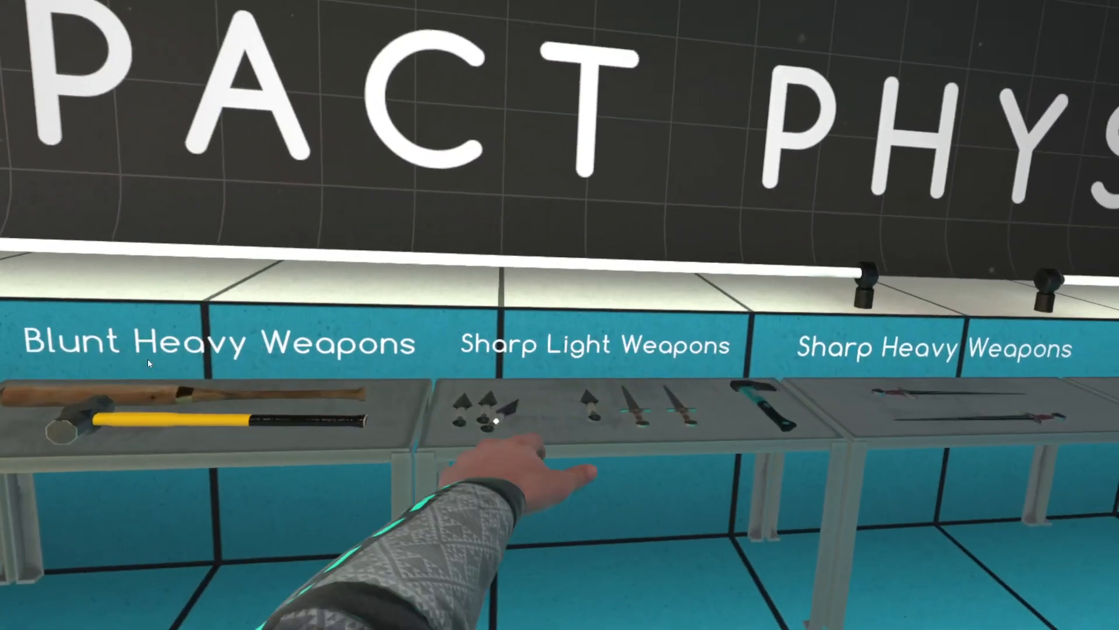
pyautogui.moveTo(559, 314)
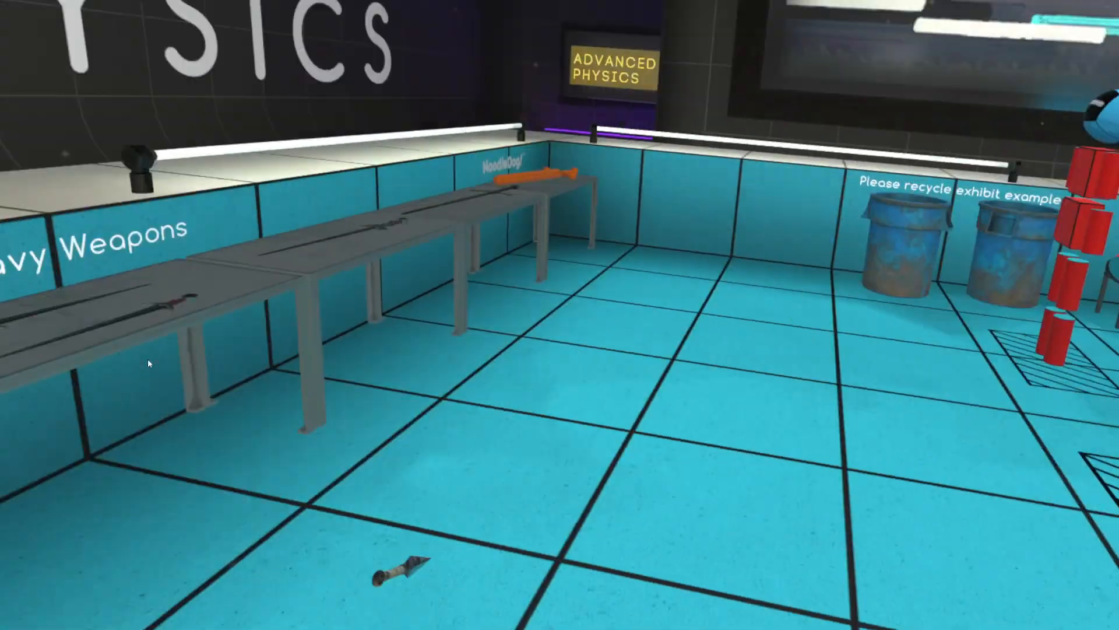
pyautogui.moveTo(560, 315)
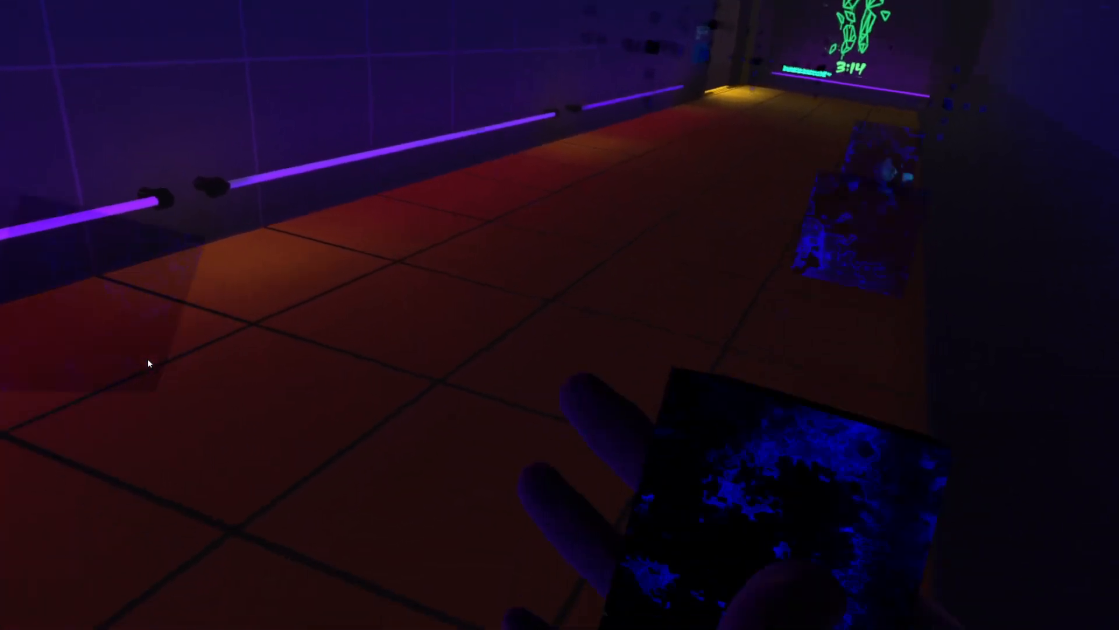
pyautogui.moveTo(560, 315)
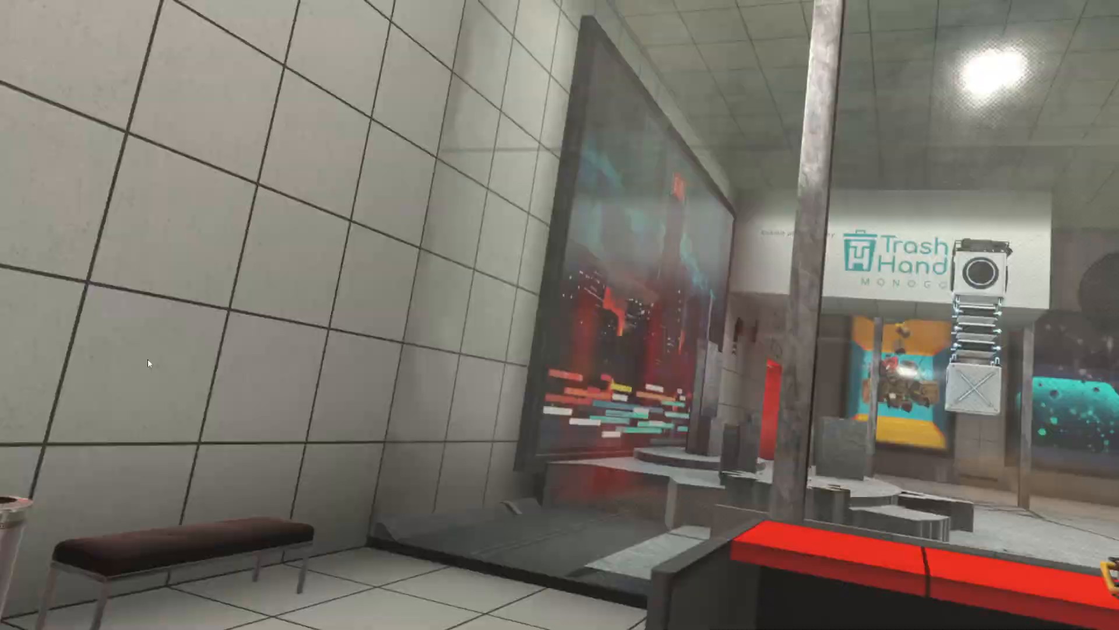
pyautogui.moveTo(148, 364)
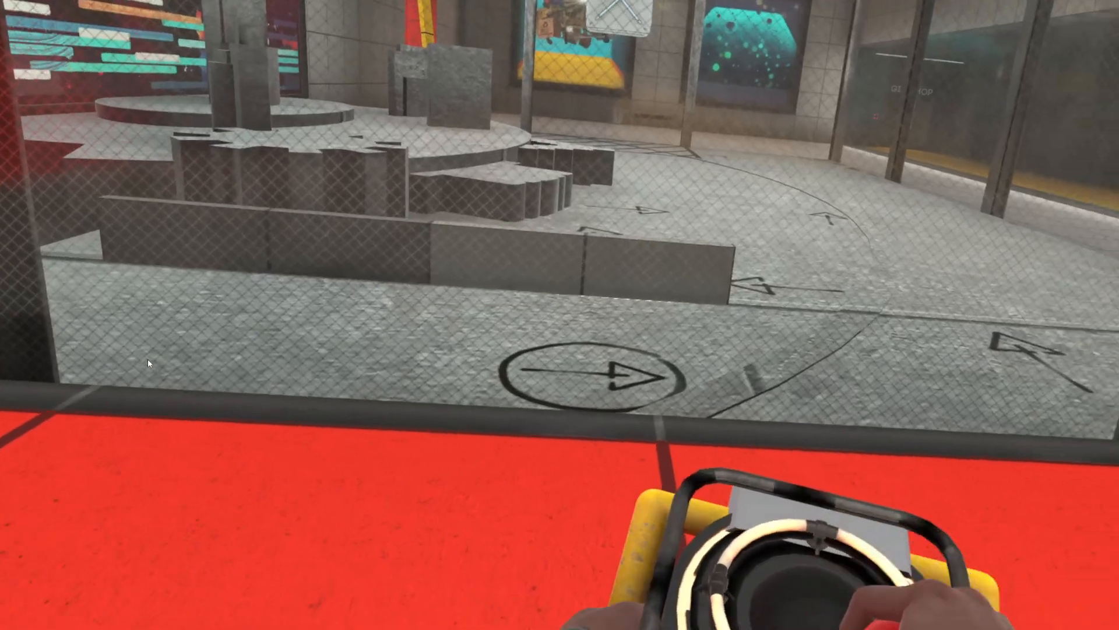
pyautogui.moveTo(560, 315)
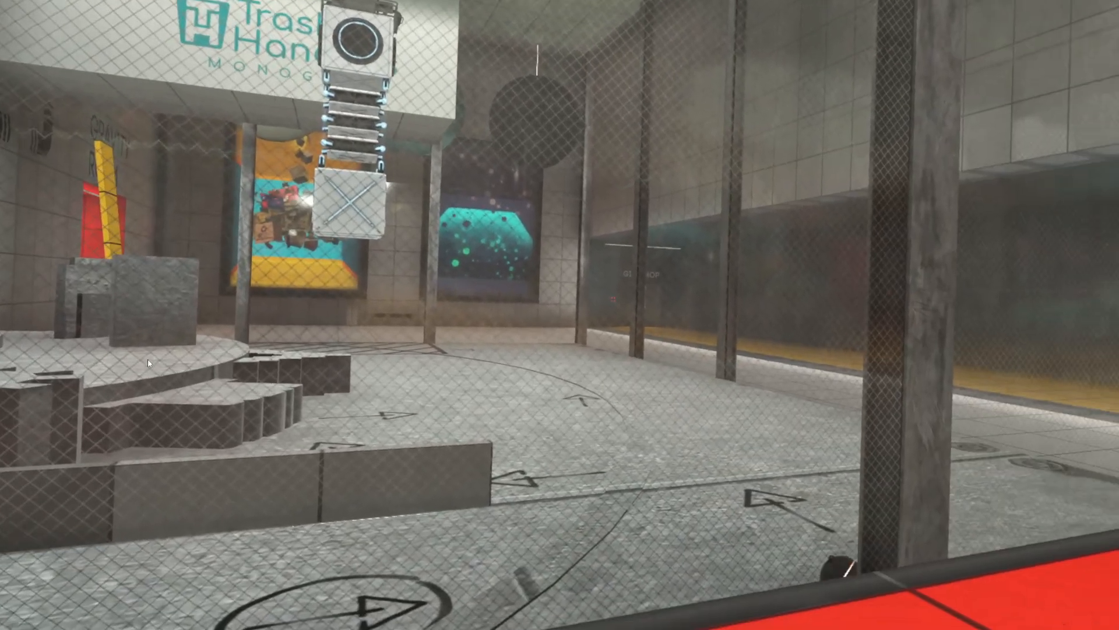
pyautogui.moveTo(559, 314)
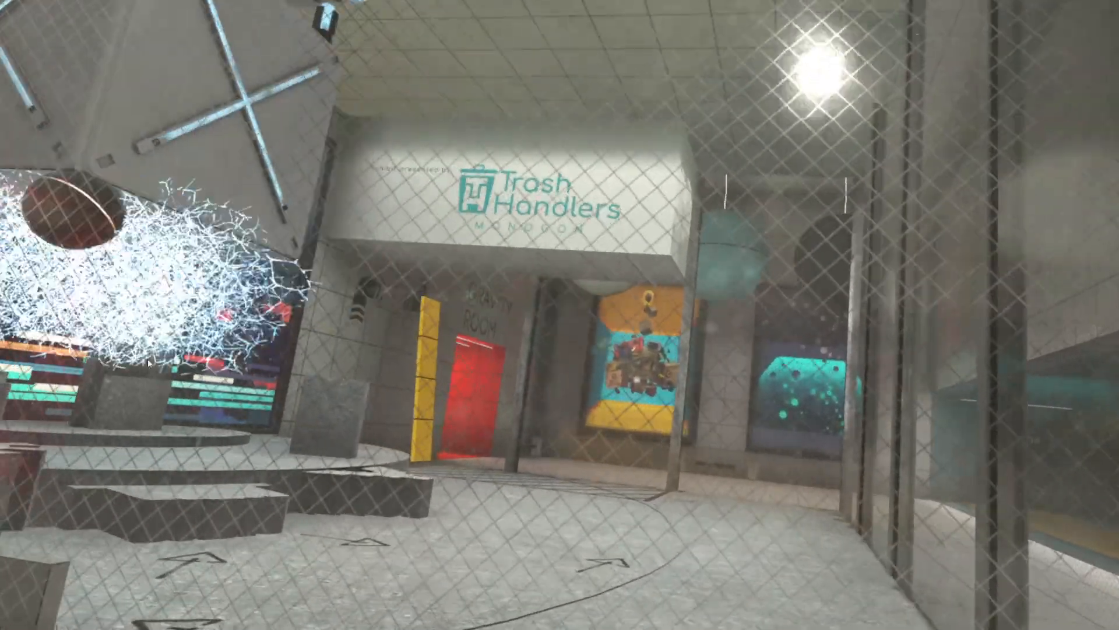
pyautogui.moveTo(560, 314)
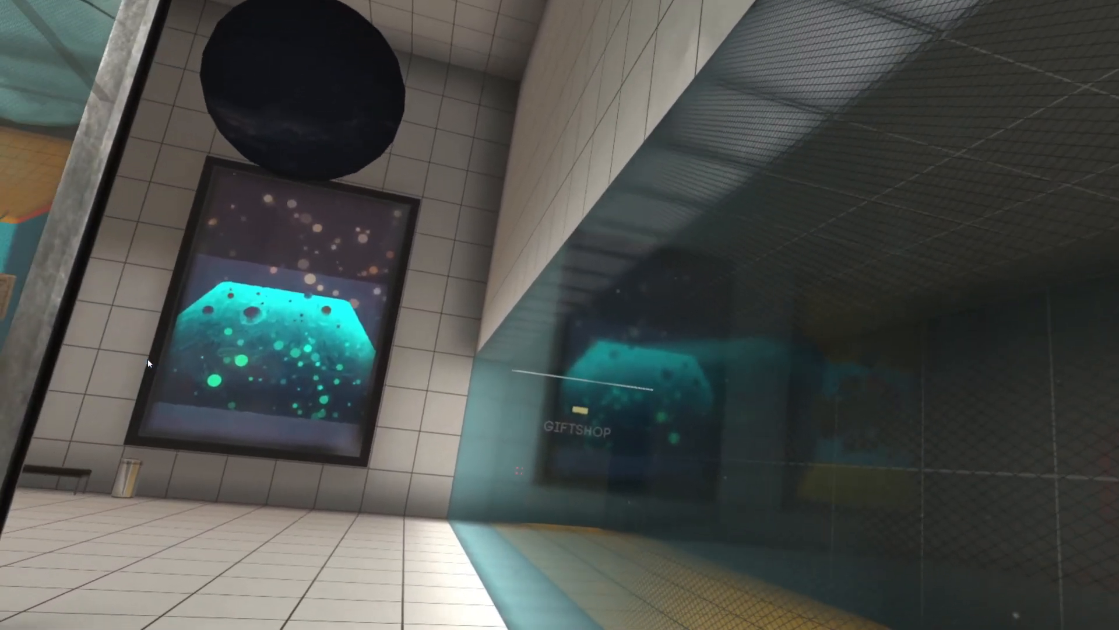
pyautogui.moveTo(559, 315)
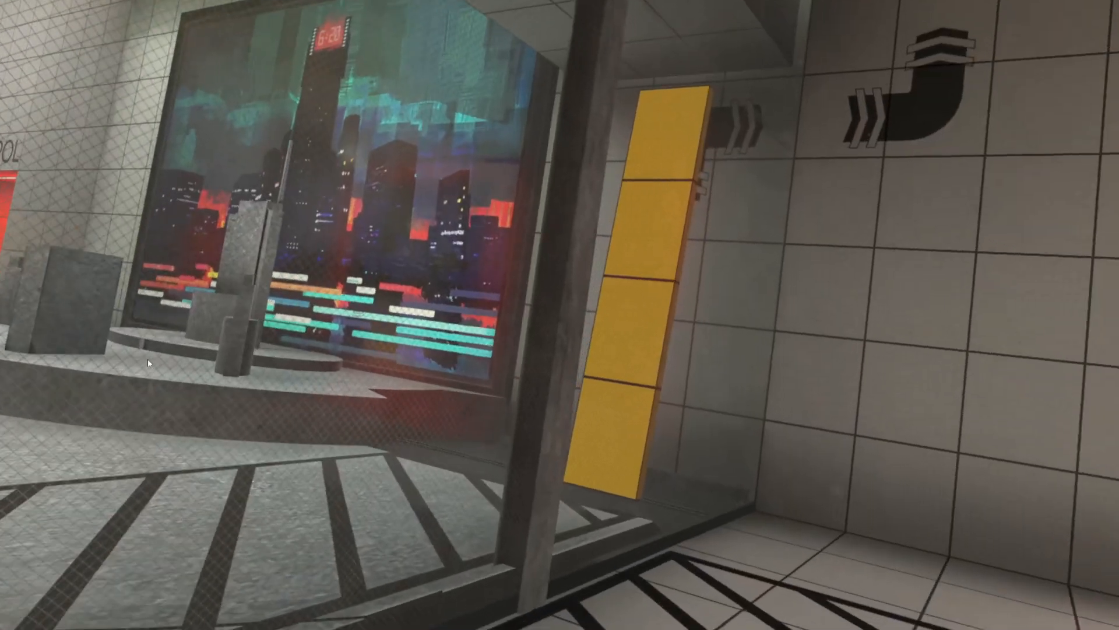
pyautogui.moveTo(559, 315)
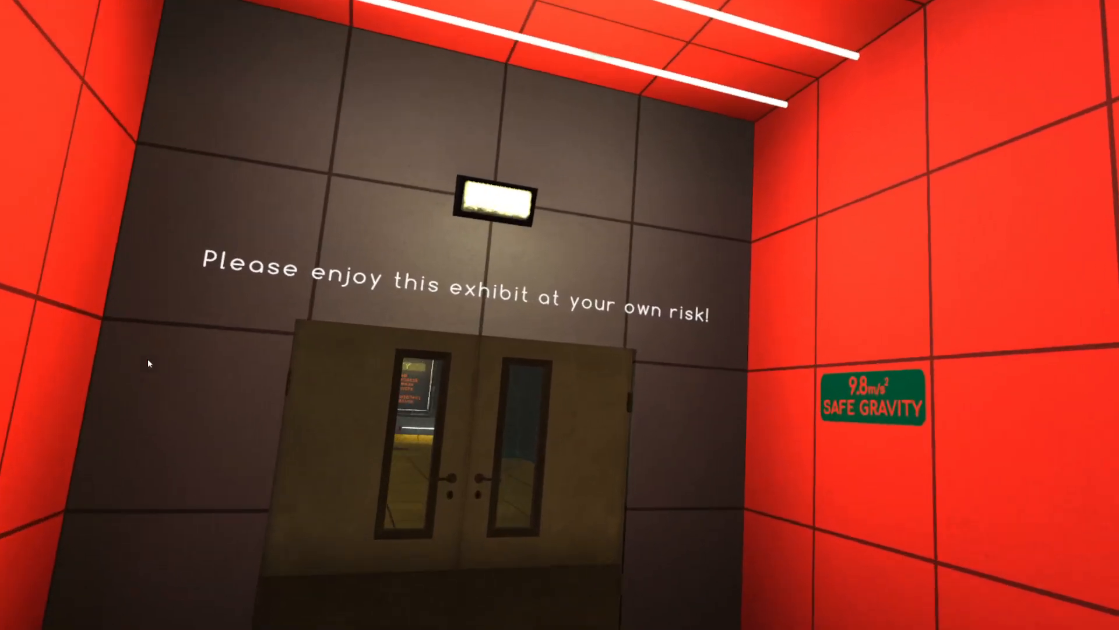
pyautogui.press('w')
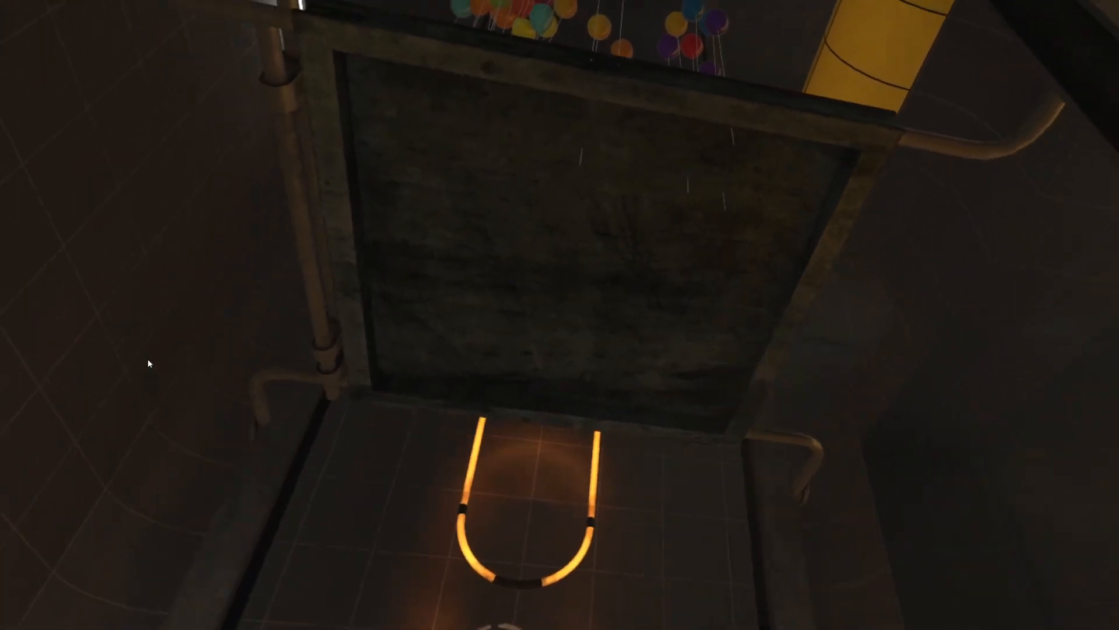
pyautogui.moveTo(559, 315)
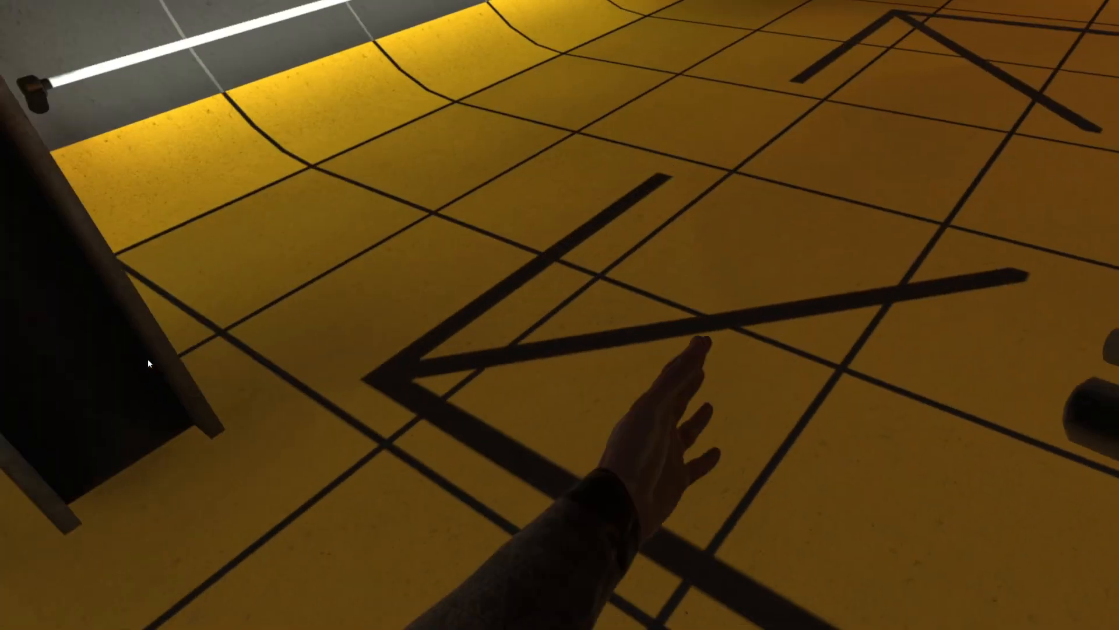
pyautogui.moveTo(560, 315)
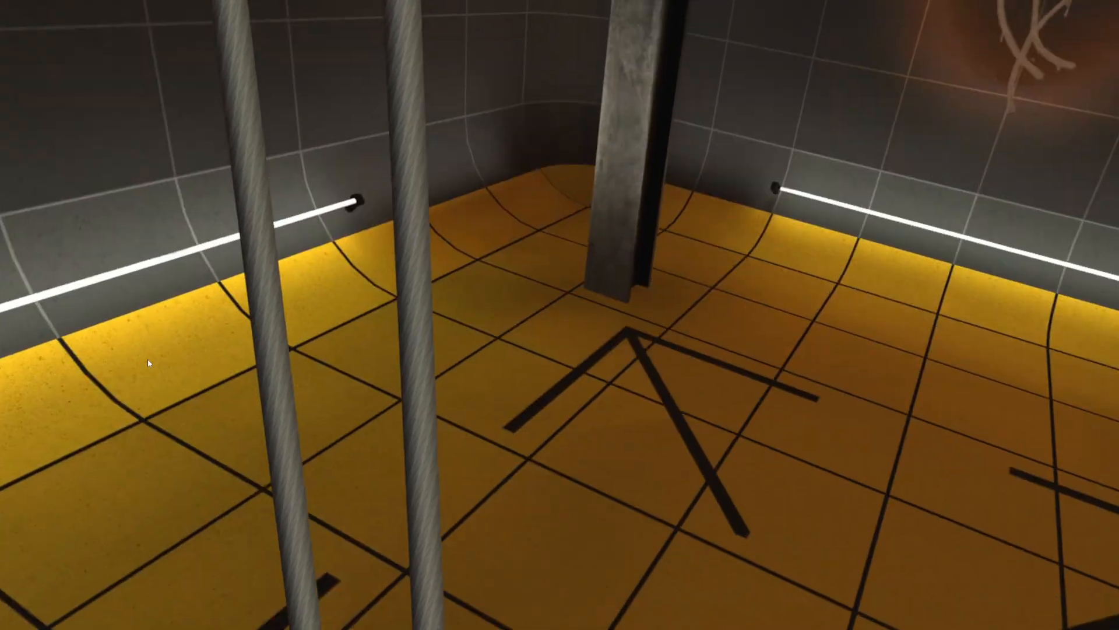
pyautogui.moveTo(560, 315)
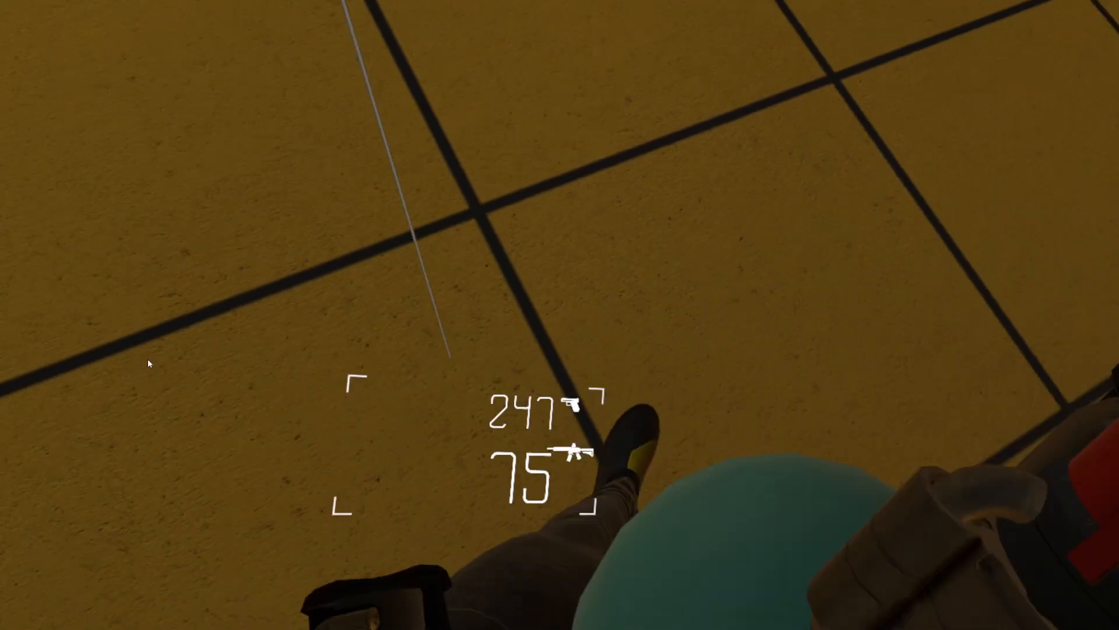
pyautogui.moveTo(560, 315)
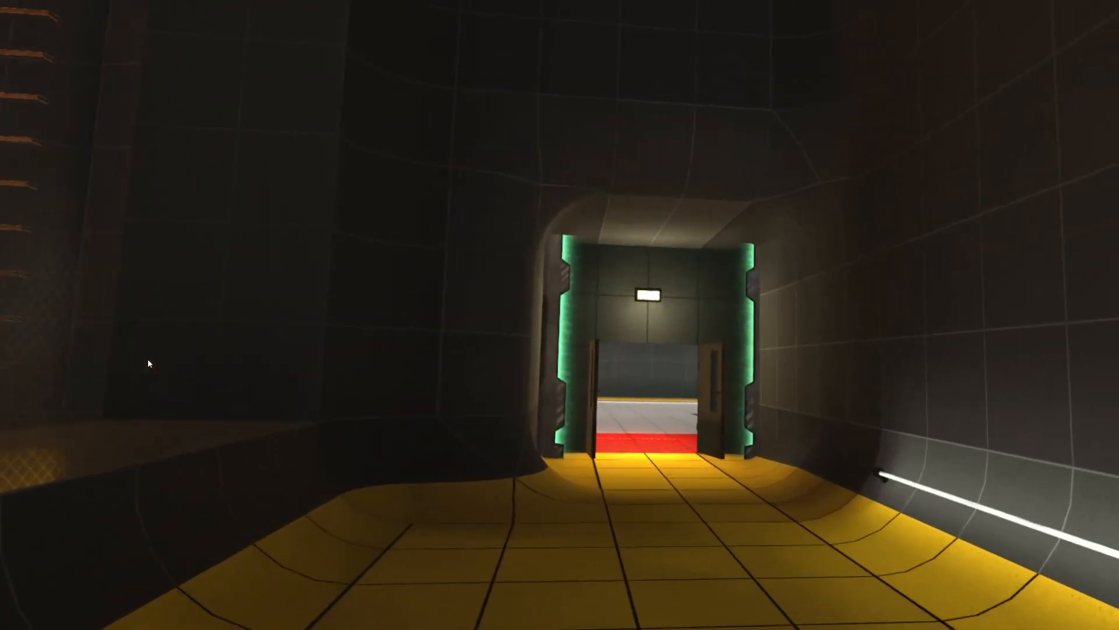
pyautogui.press('w')
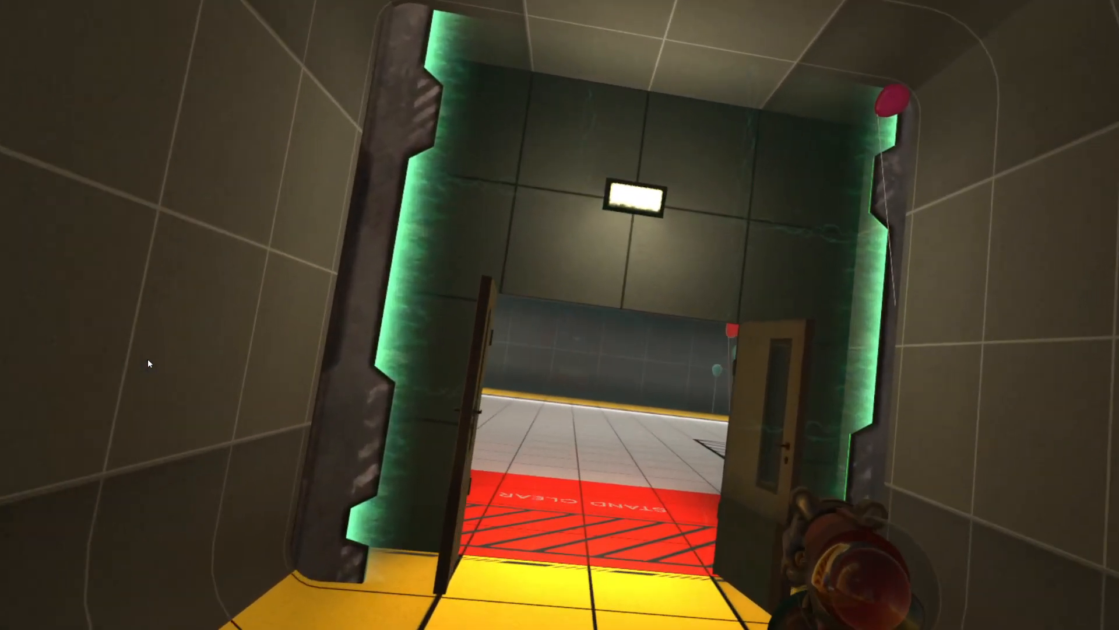
pyautogui.moveTo(560, 315)
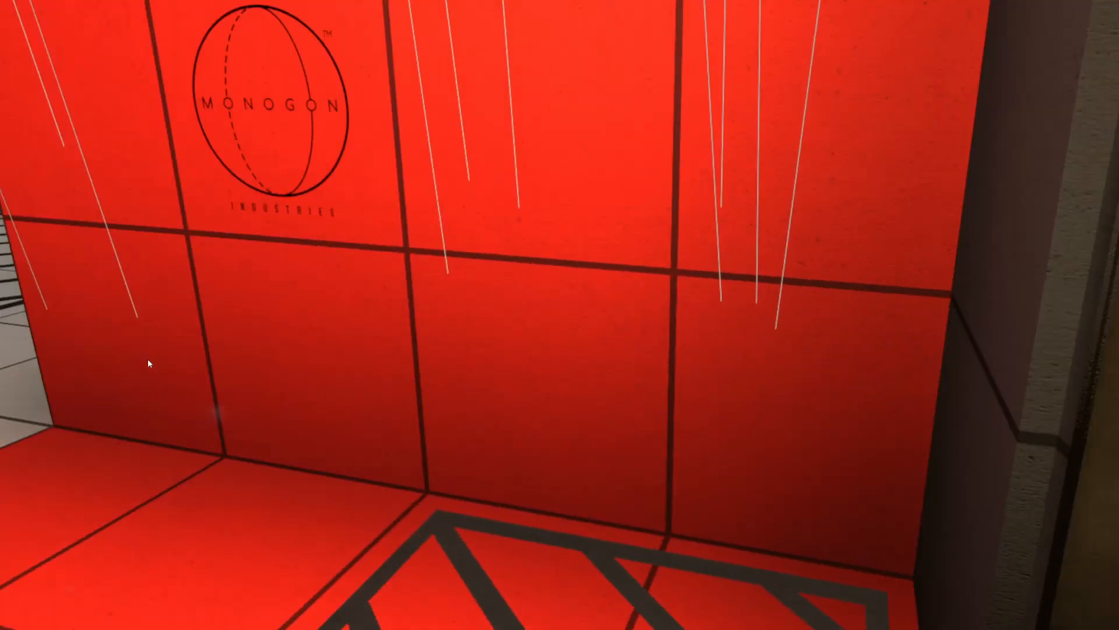
pyautogui.moveTo(560, 315)
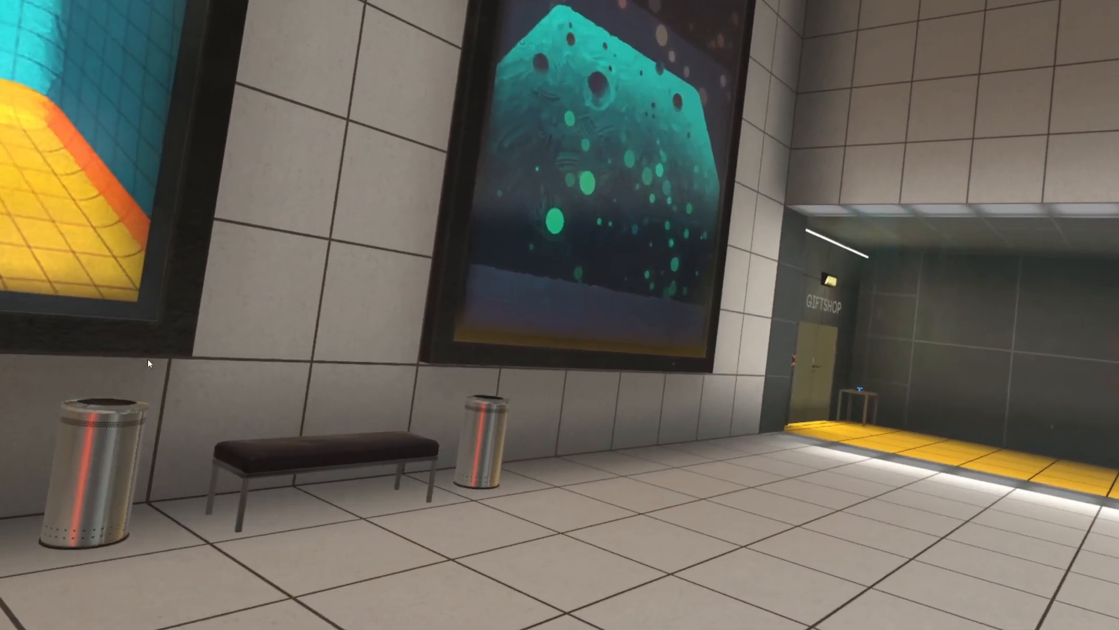
pyautogui.moveTo(560, 314)
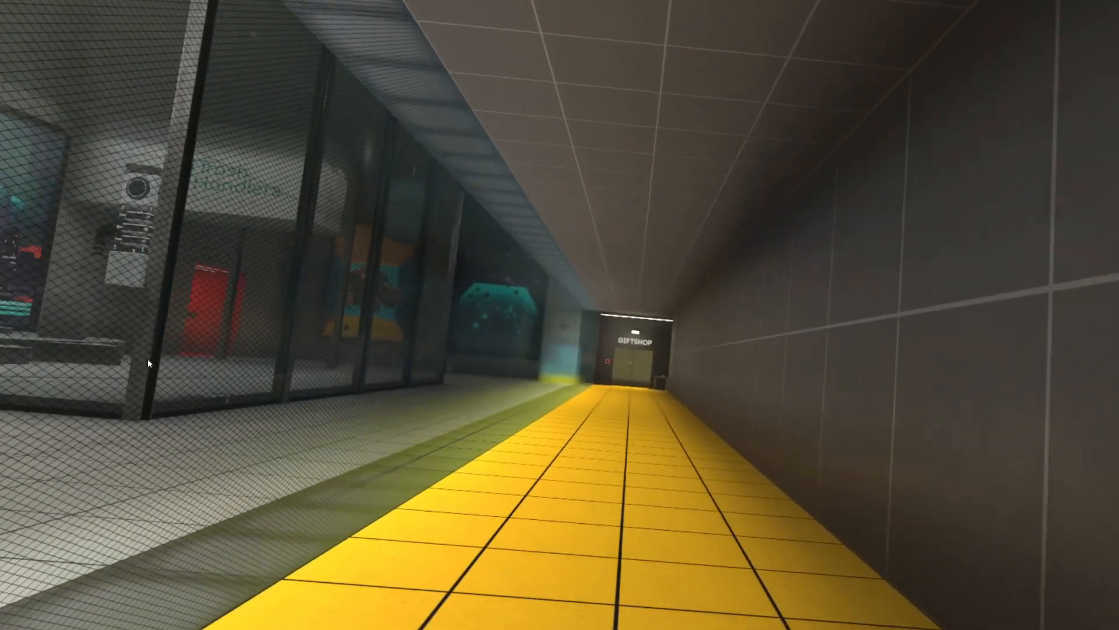
pyautogui.press('w')
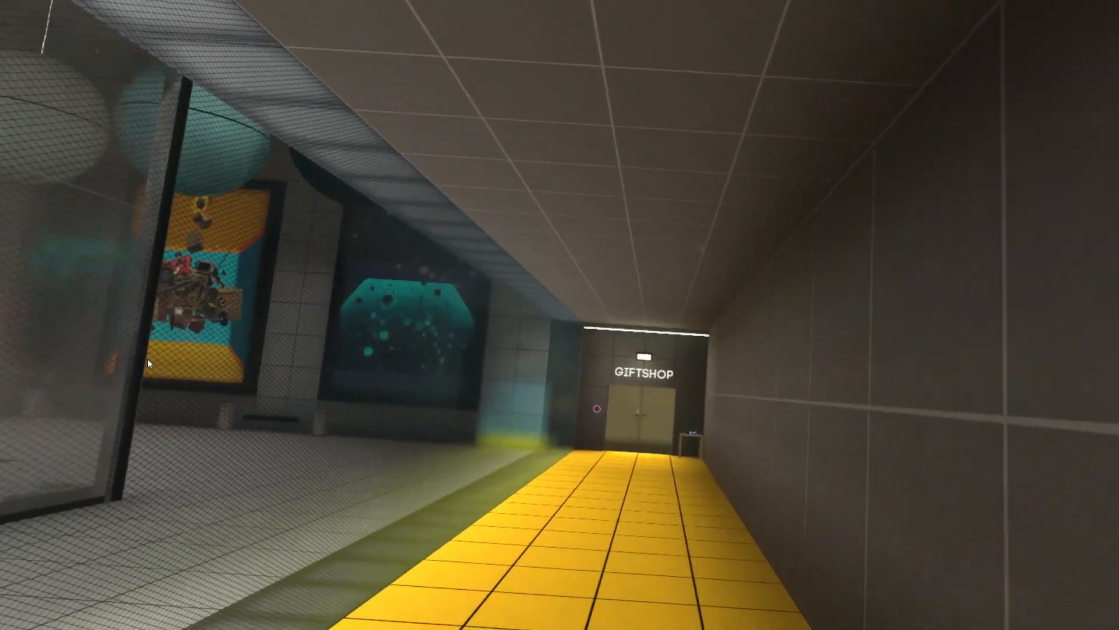
pyautogui.press('w')
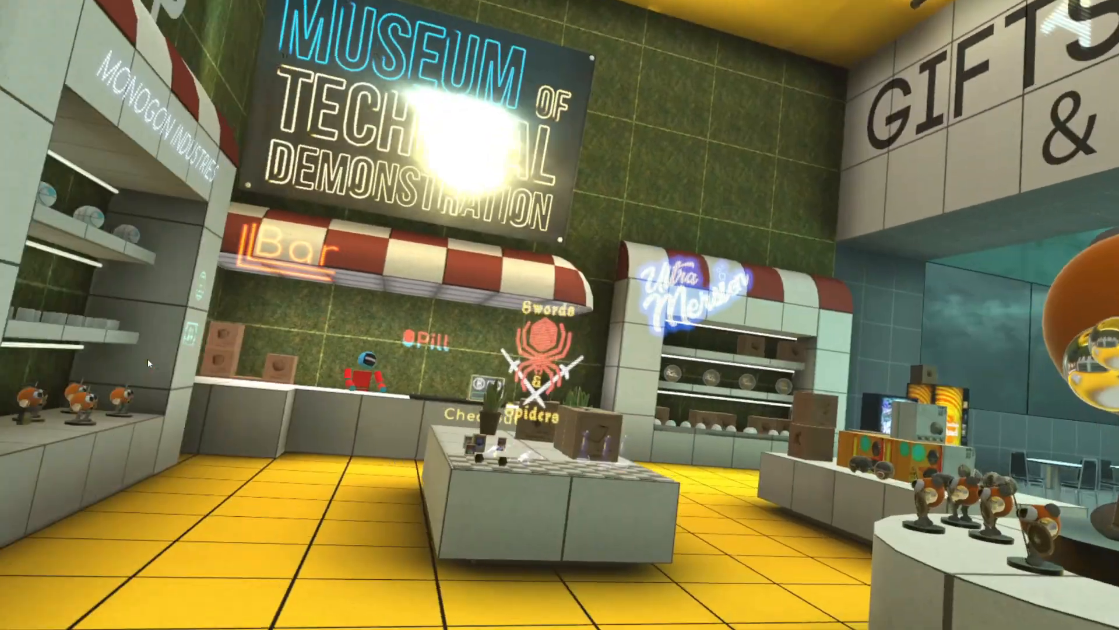
pyautogui.moveTo(560, 315)
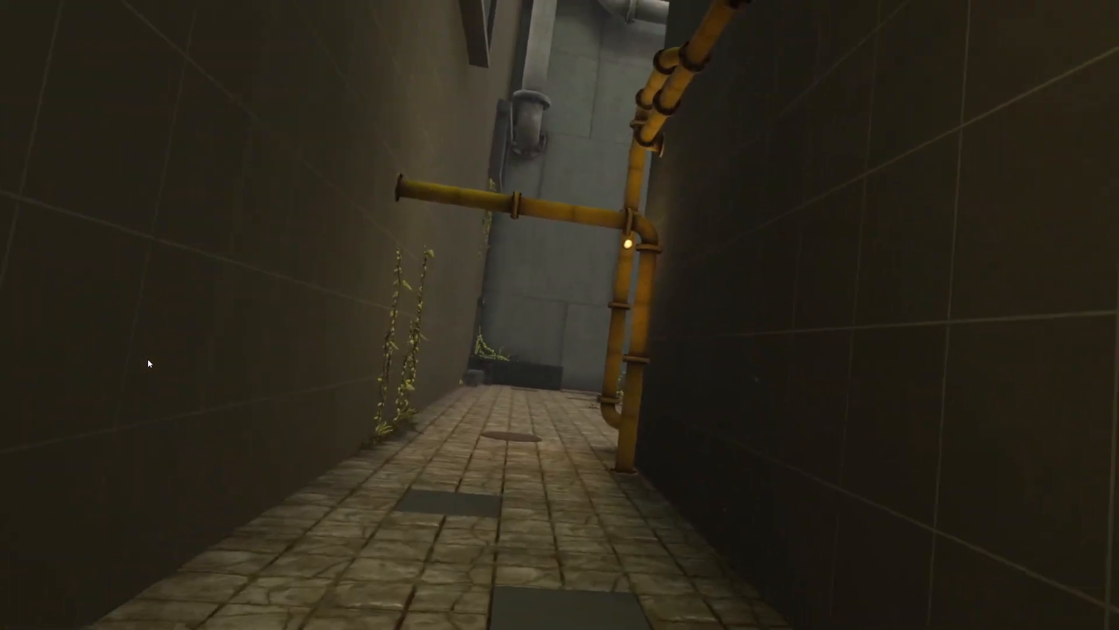
pyautogui.press('w')
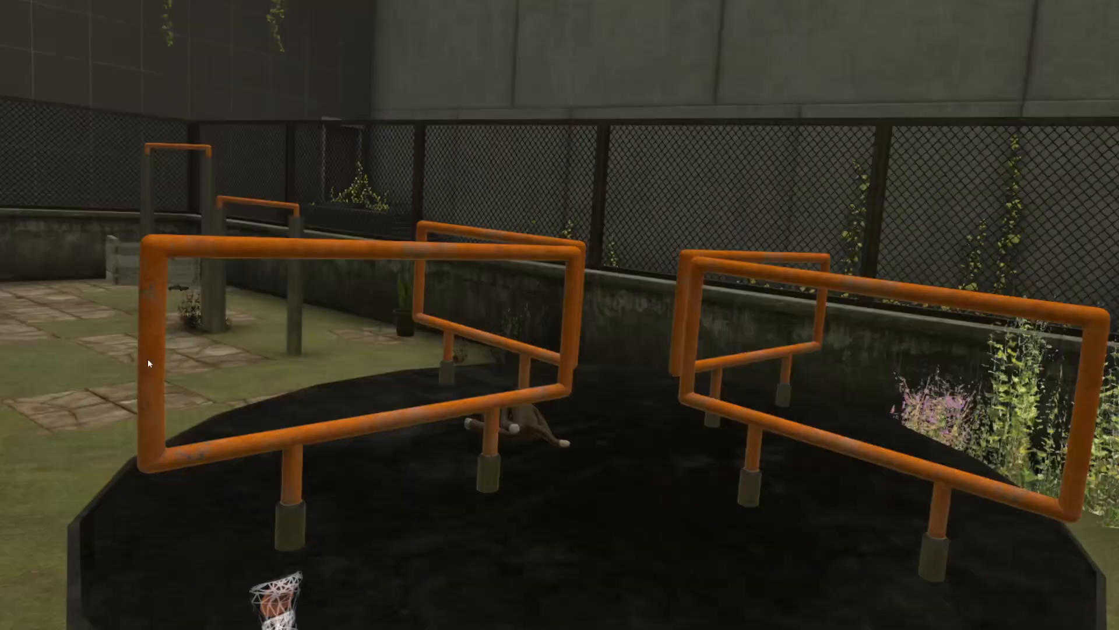
pyautogui.moveTo(559, 315)
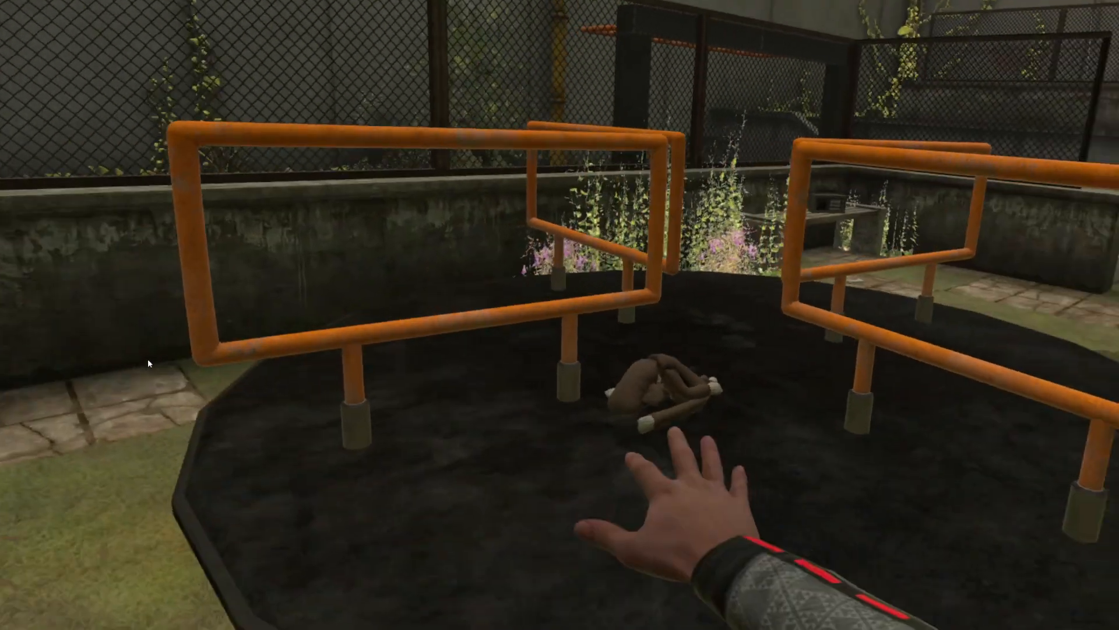
pyautogui.moveTo(559, 315)
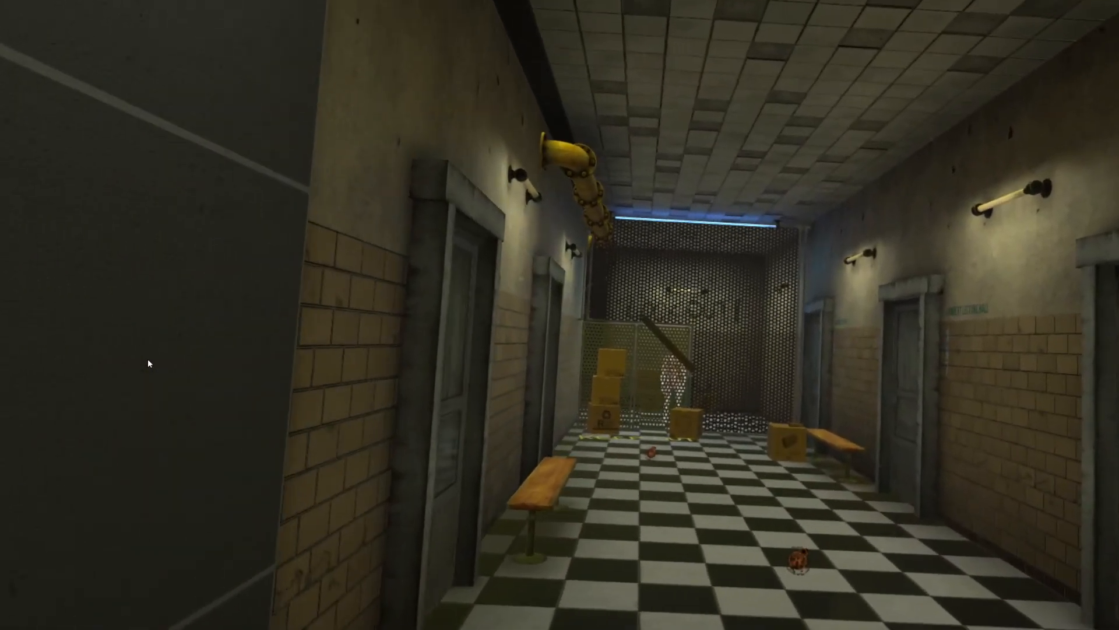
pyautogui.moveTo(560, 315)
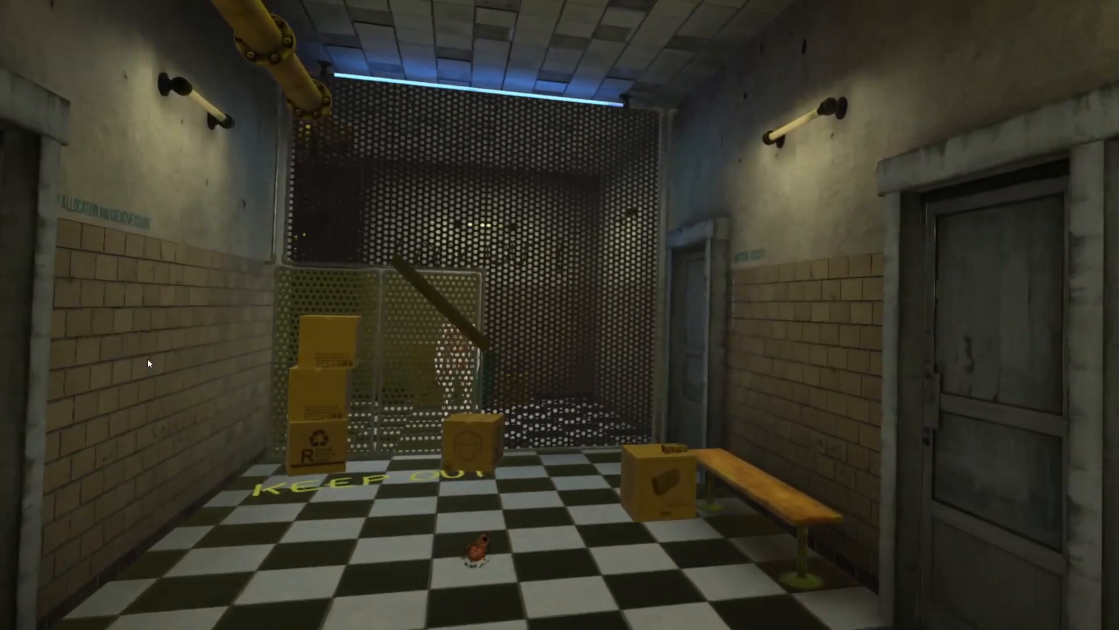
pyautogui.moveTo(560, 315)
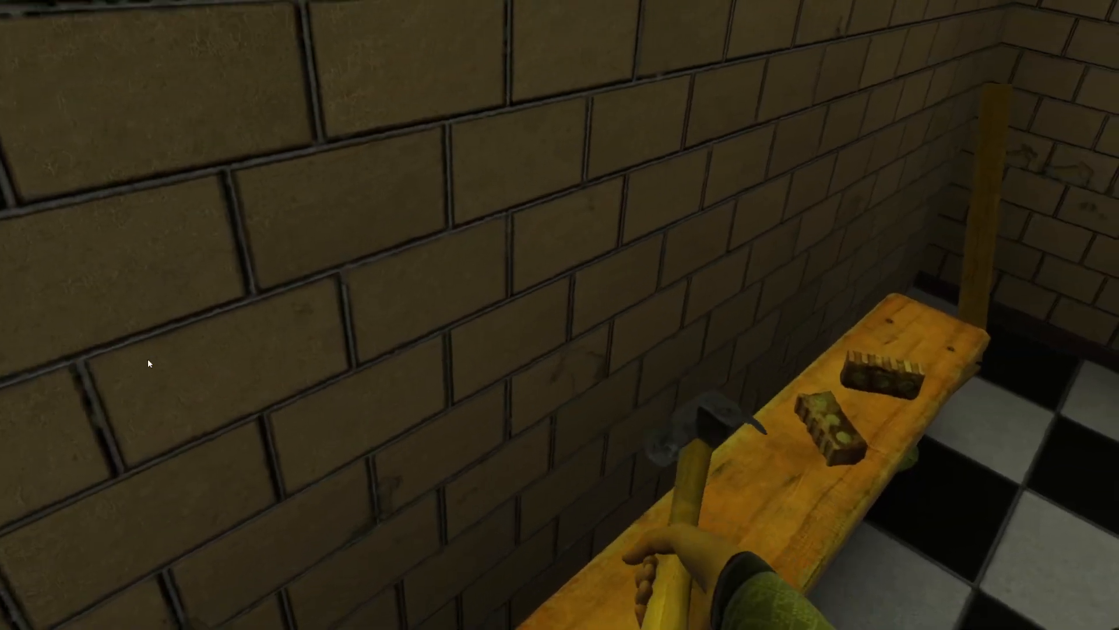
pyautogui.moveTo(560, 315)
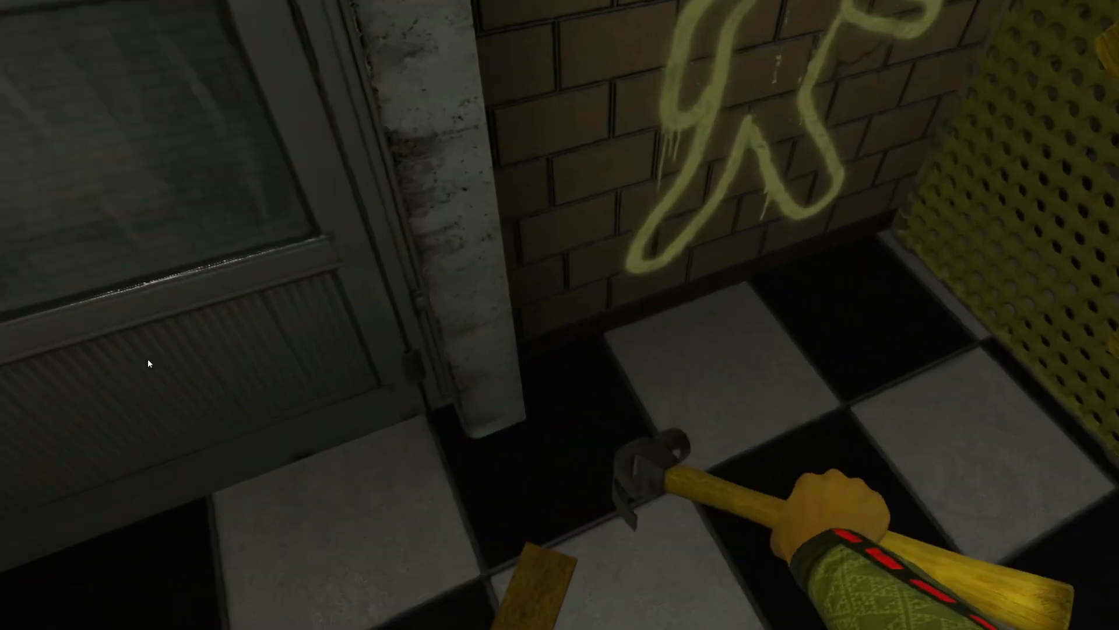
pyautogui.moveTo(560, 315)
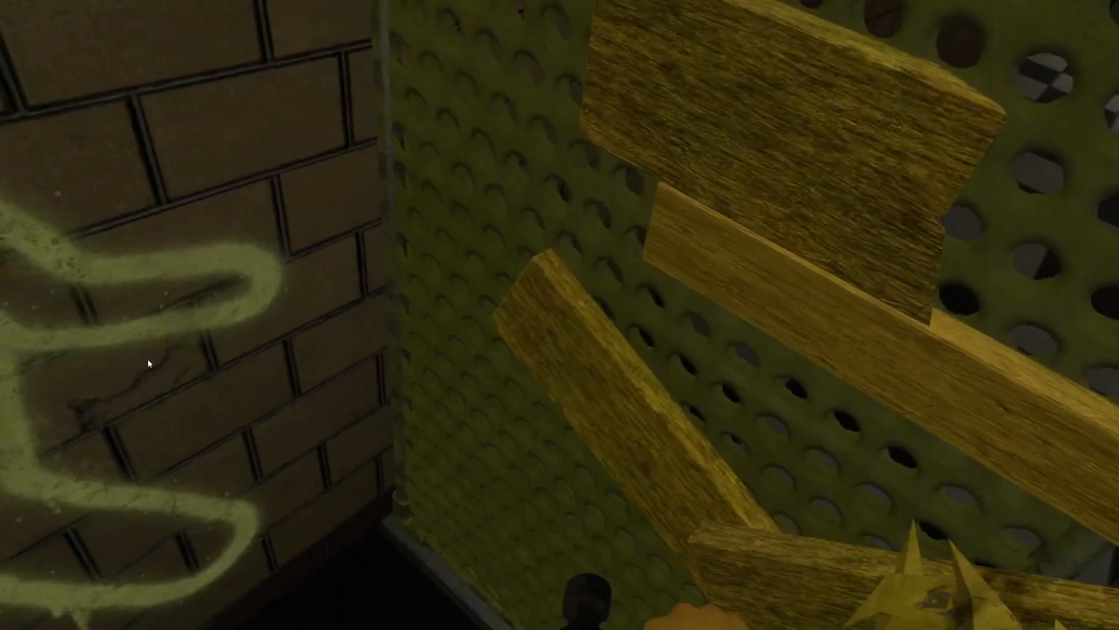
pyautogui.moveTo(560, 315)
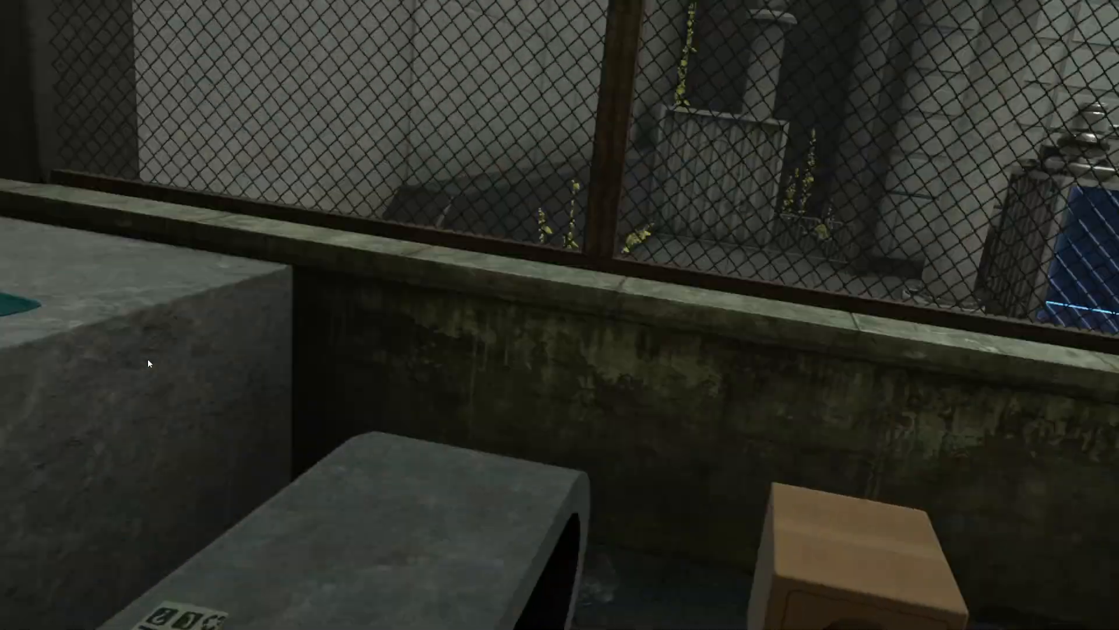
pyautogui.moveTo(560, 315)
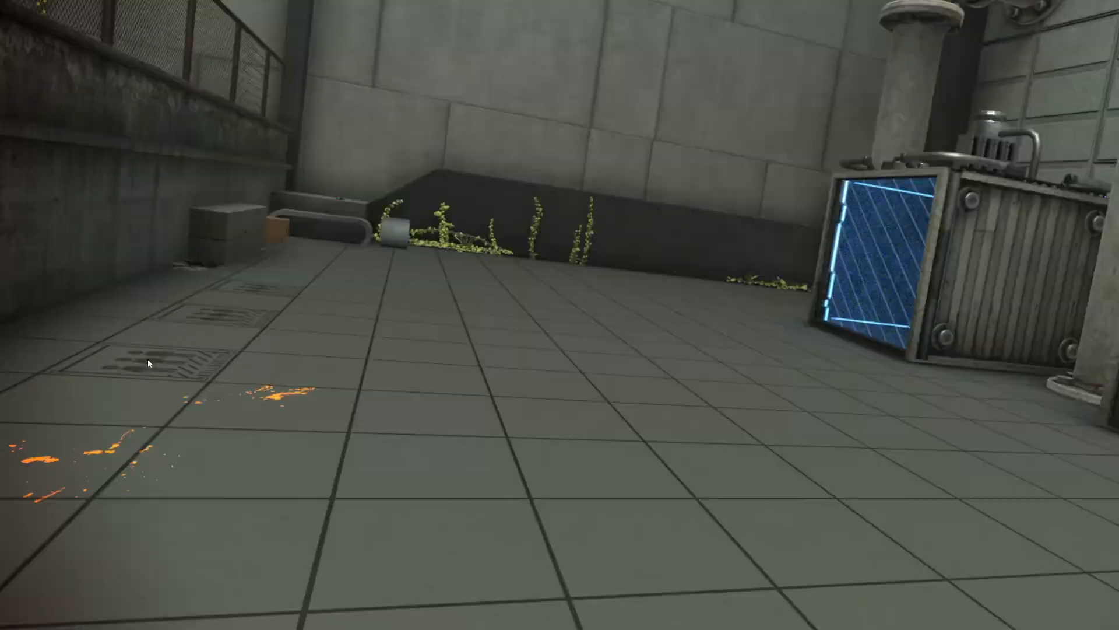
pyautogui.moveTo(559, 315)
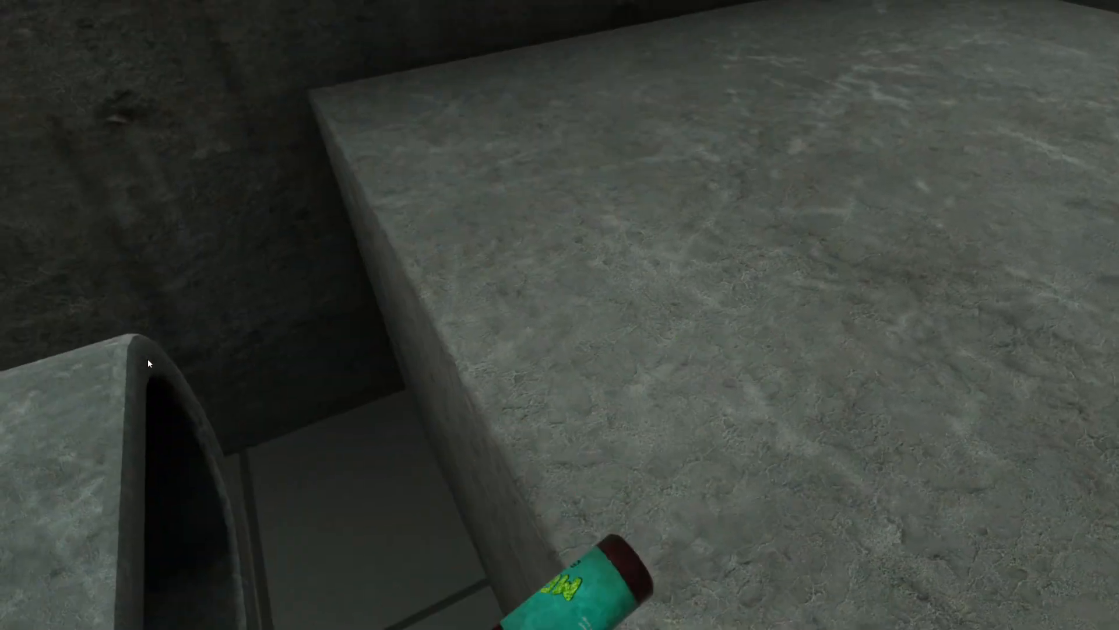
pyautogui.moveTo(559, 315)
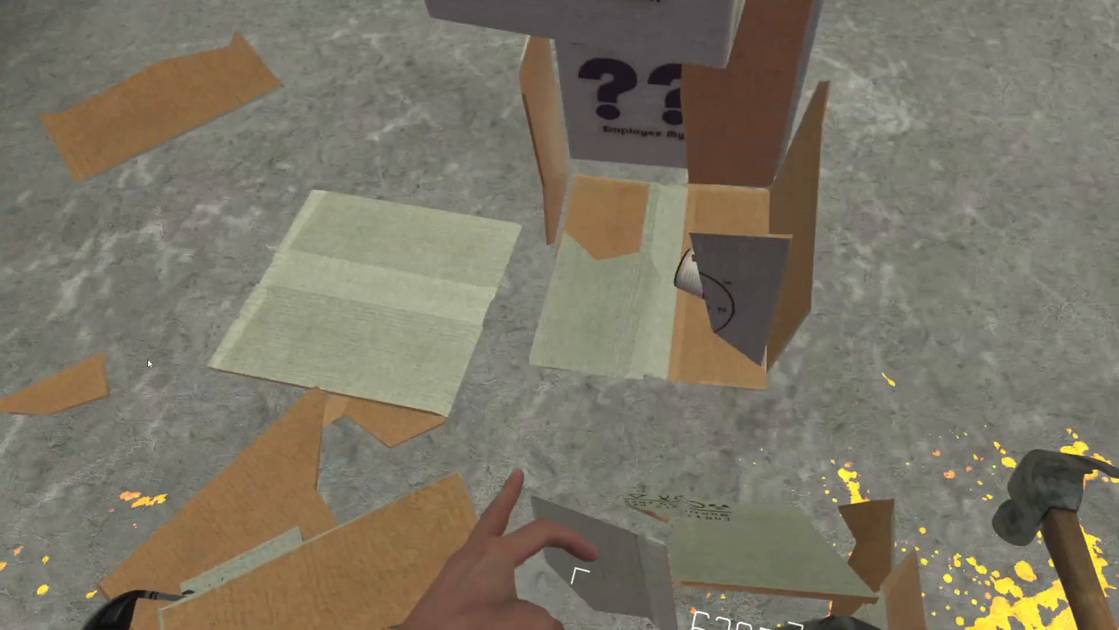
pyautogui.moveTo(560, 315)
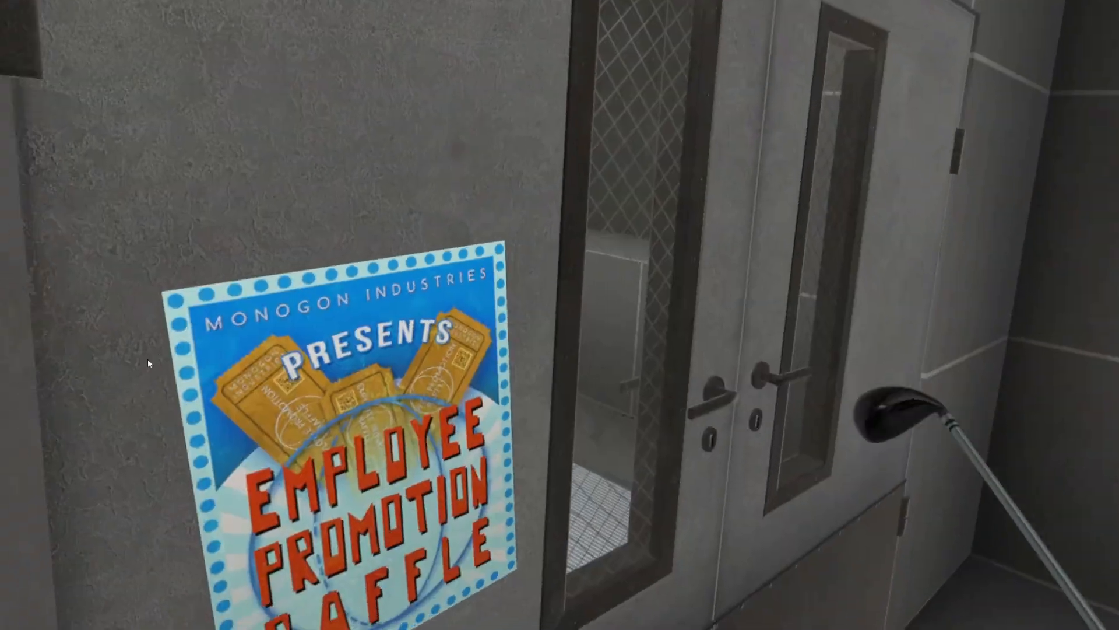
pyautogui.moveTo(559, 314)
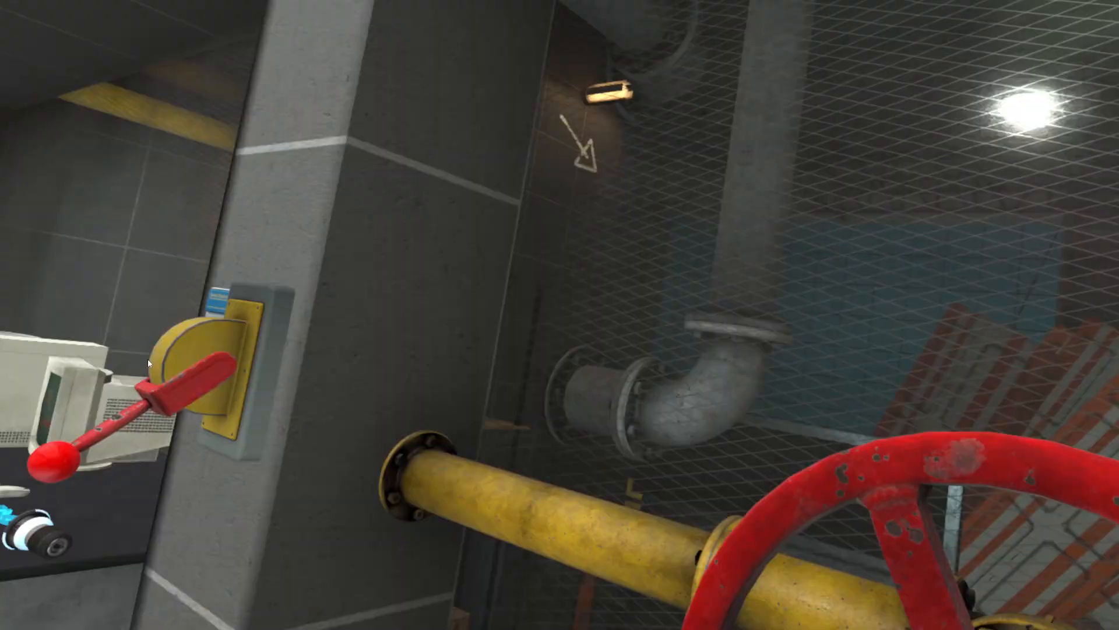
pyautogui.moveTo(559, 315)
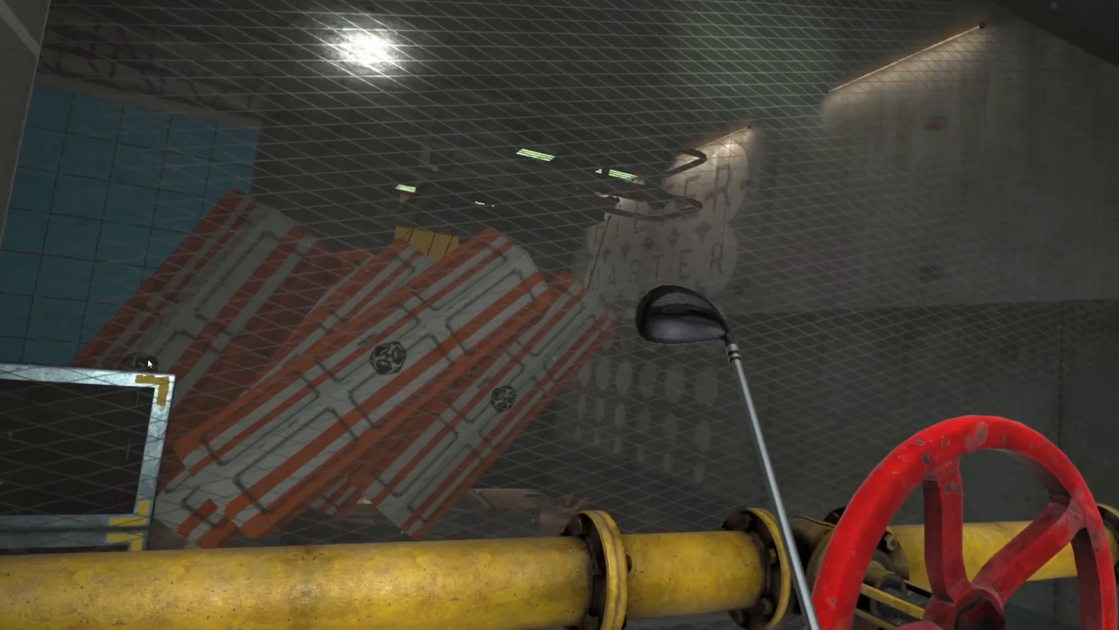
pyautogui.moveTo(560, 315)
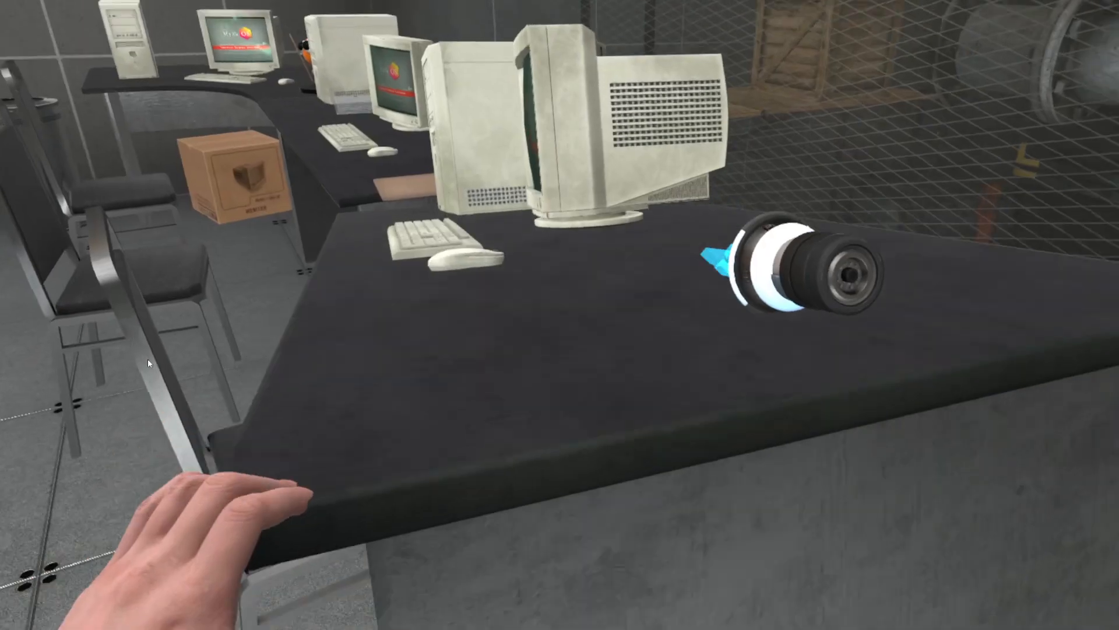
pyautogui.moveTo(559, 314)
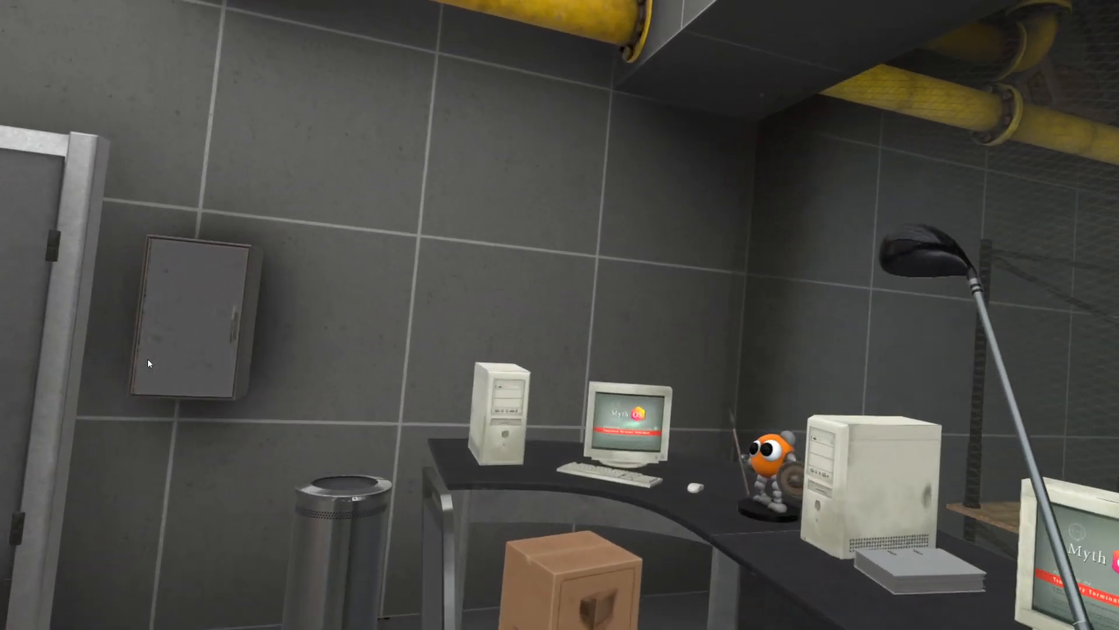
pyautogui.moveTo(560, 315)
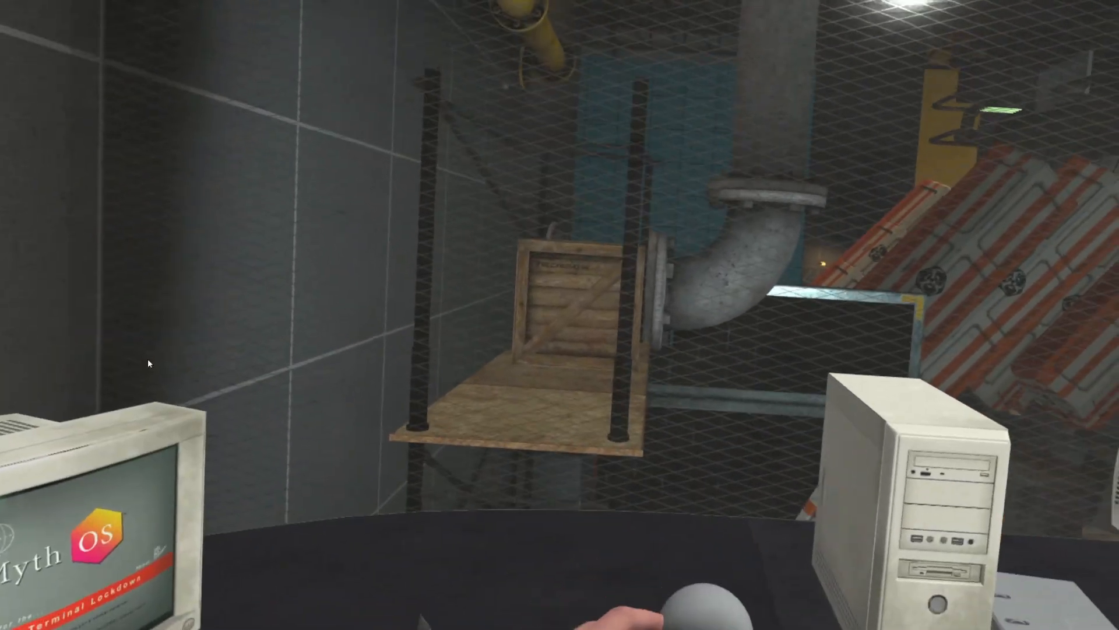
pyautogui.moveTo(560, 315)
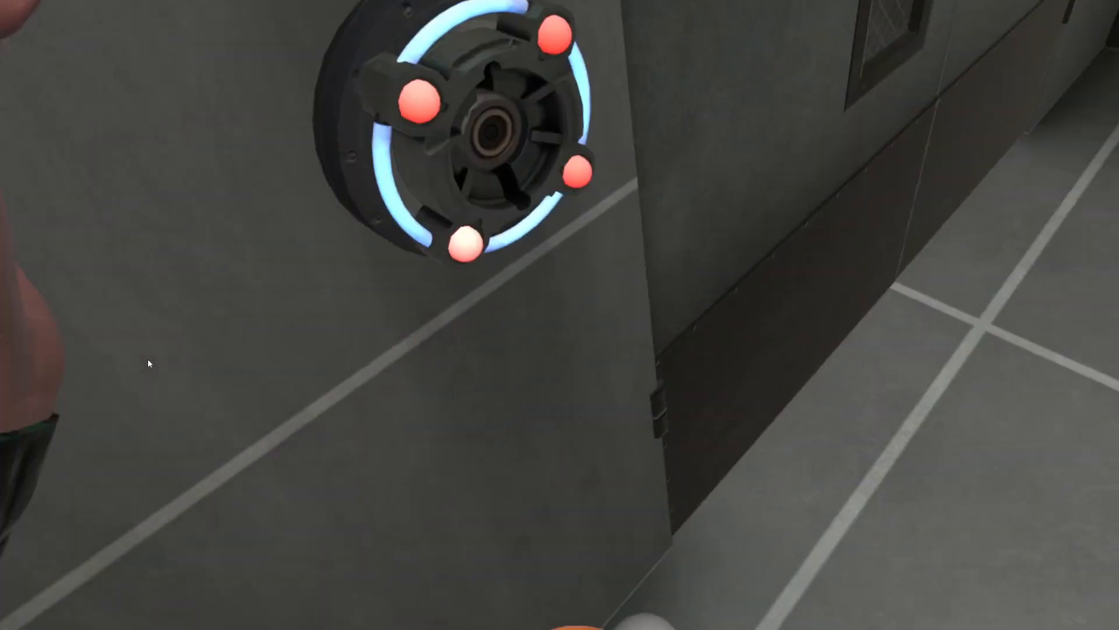
pyautogui.moveTo(560, 315)
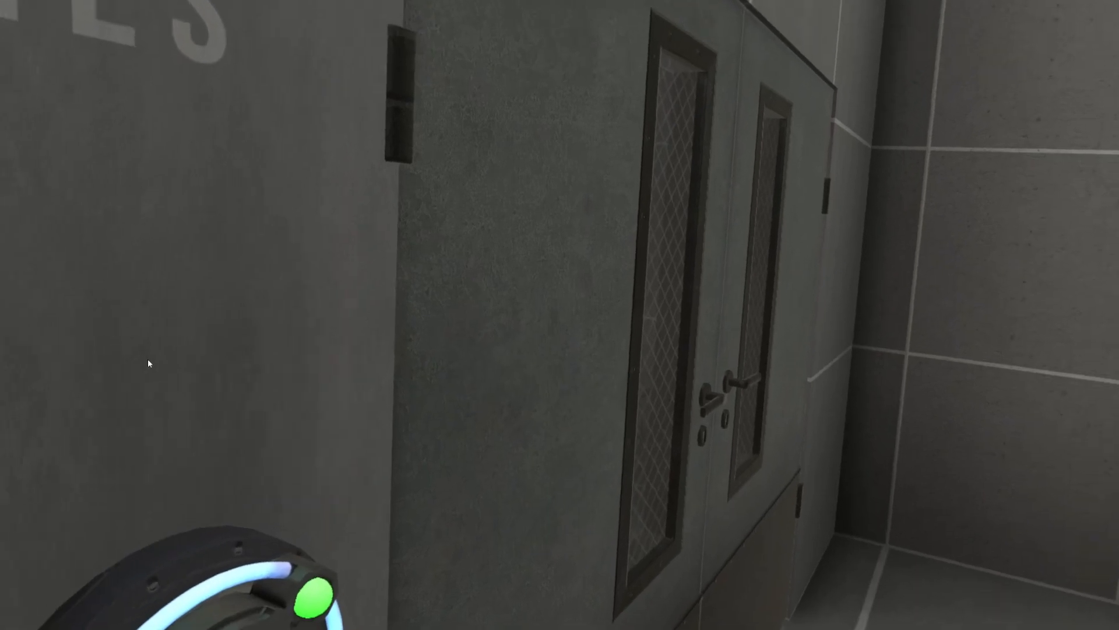